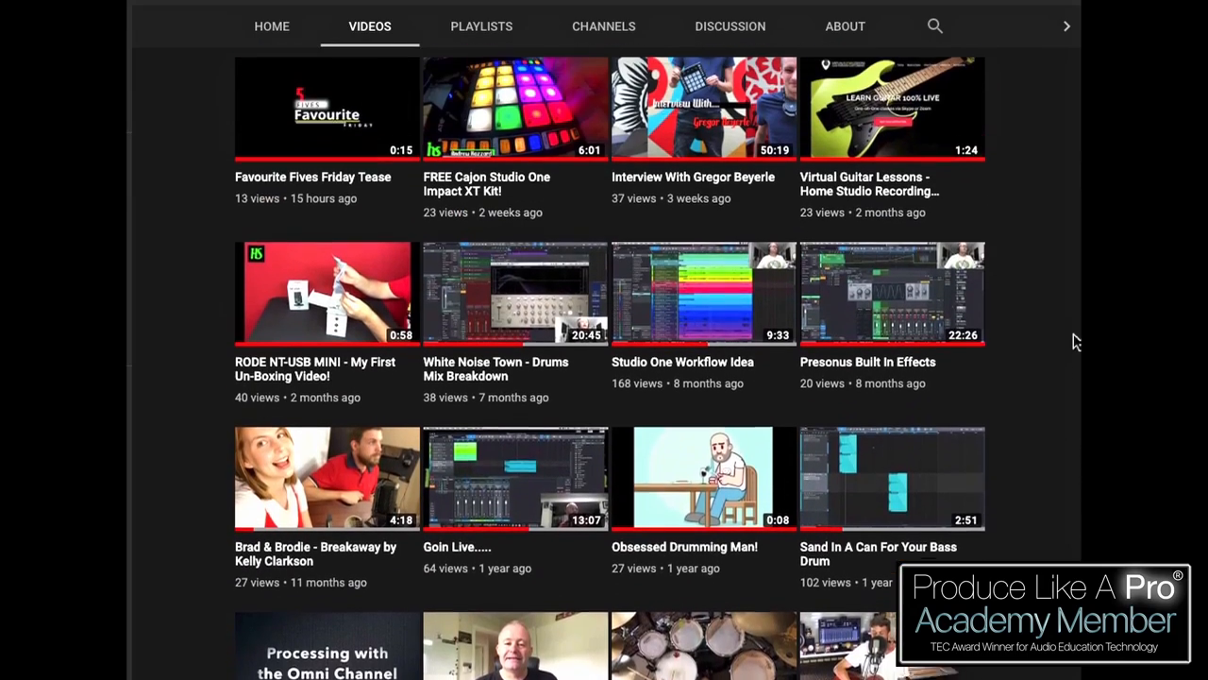
Scroll up in the Mix window to bring the ROOM track's OneKnob Wetter into view
scroll("up", 3)
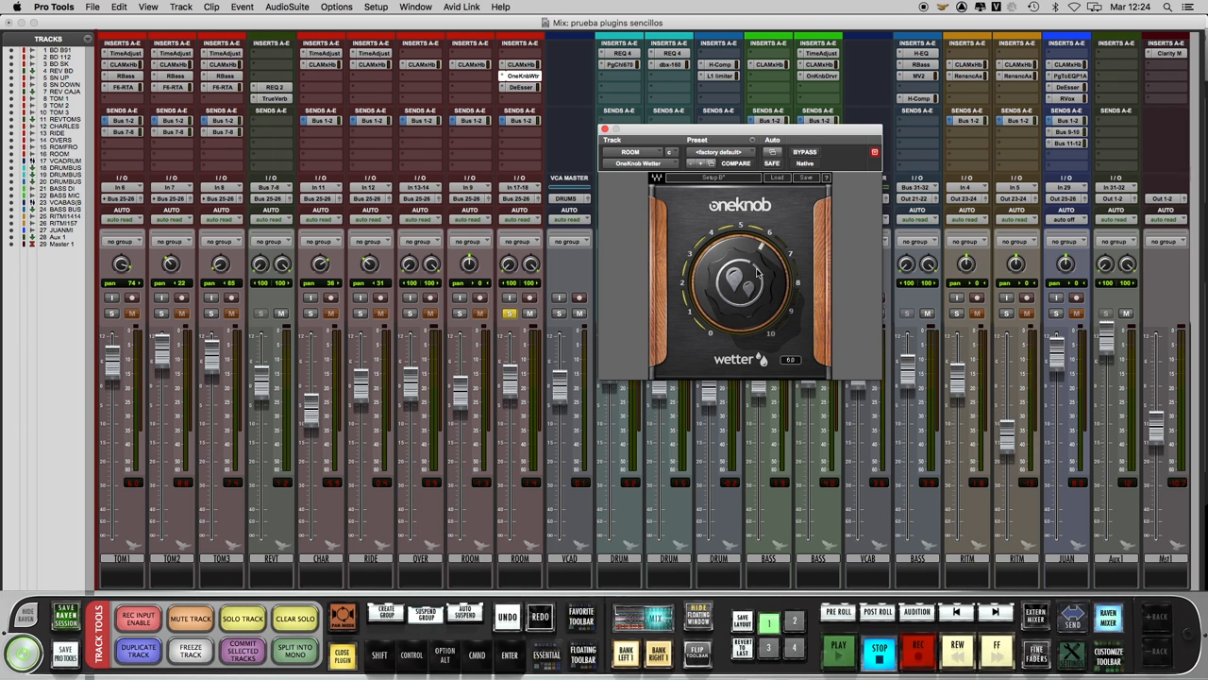
Bypass-compare OneKnob Wetter on ROOM, then set its amount back to about 6
left_click(838, 652)
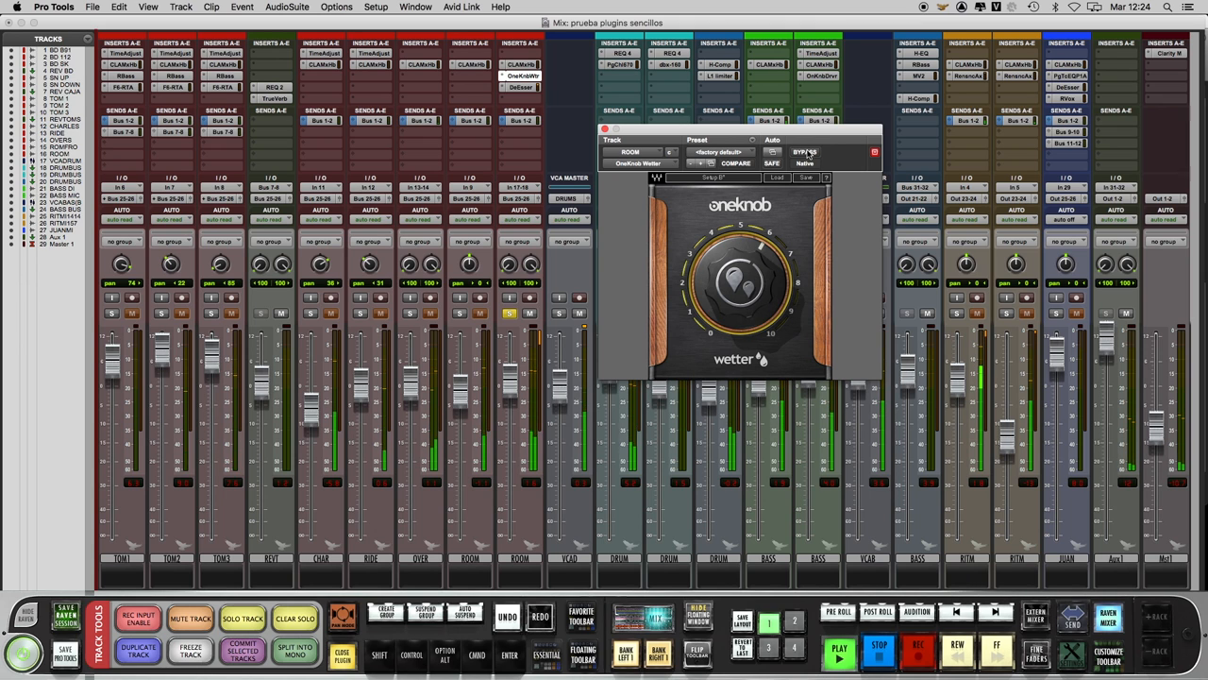
left_click(804, 152)
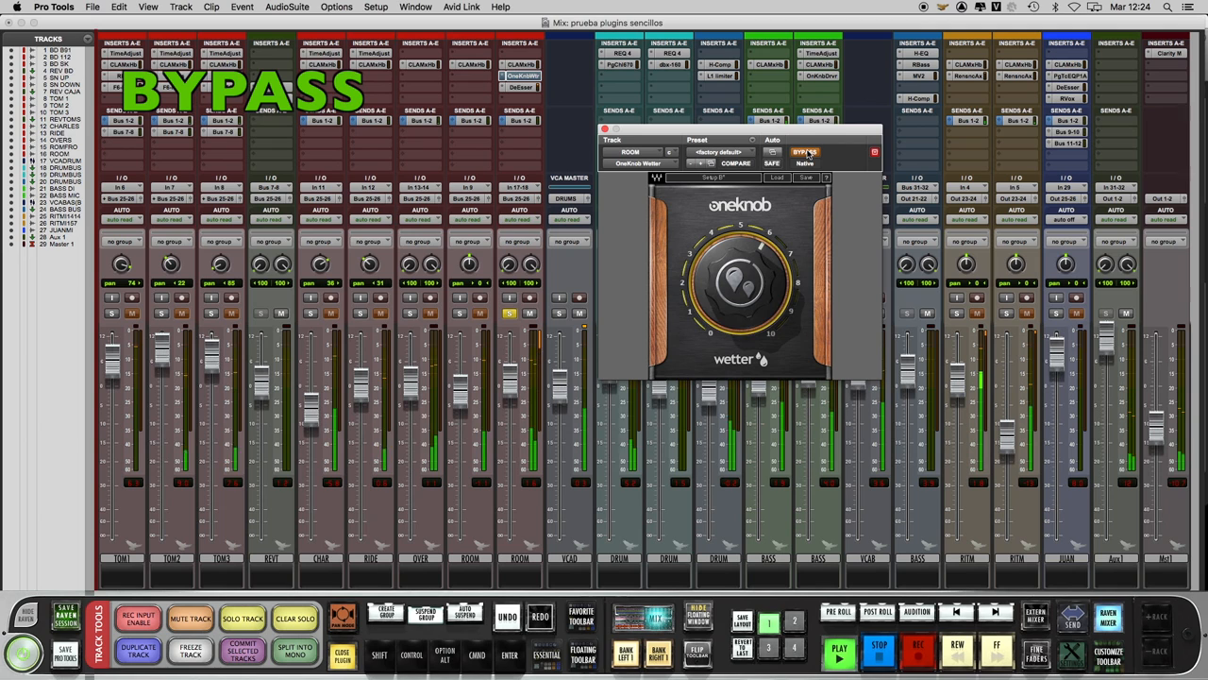
left_click(805, 152)
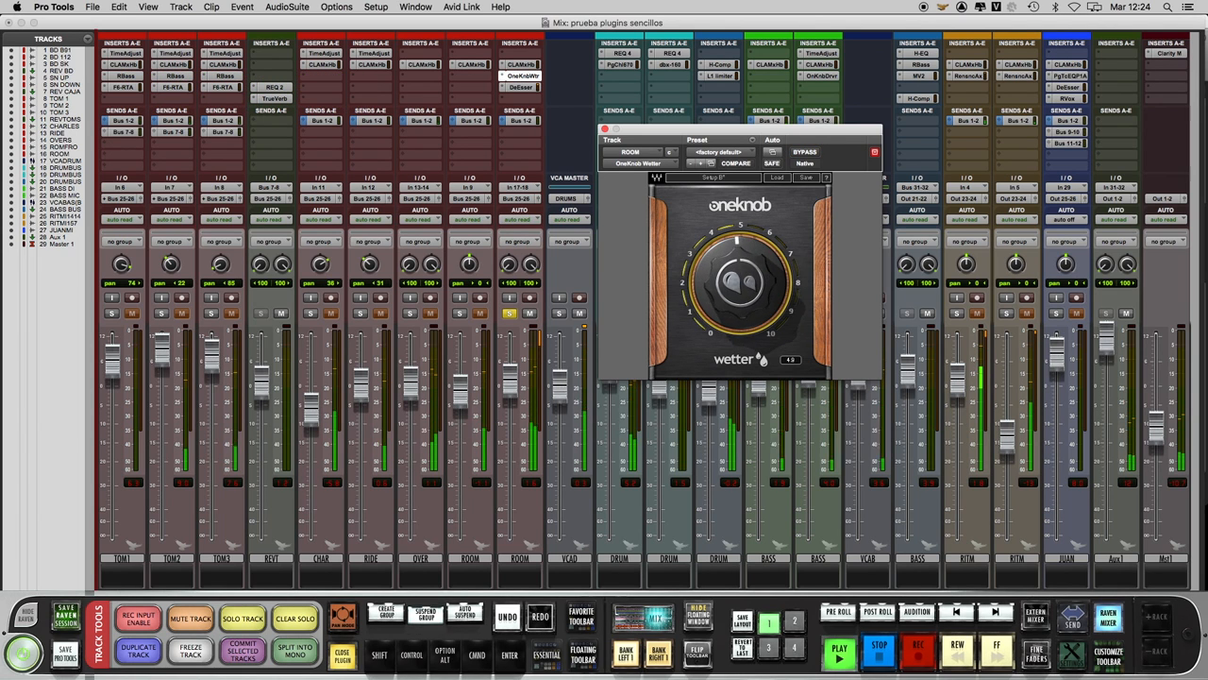
left_click_drag(741, 283, 727, 312)
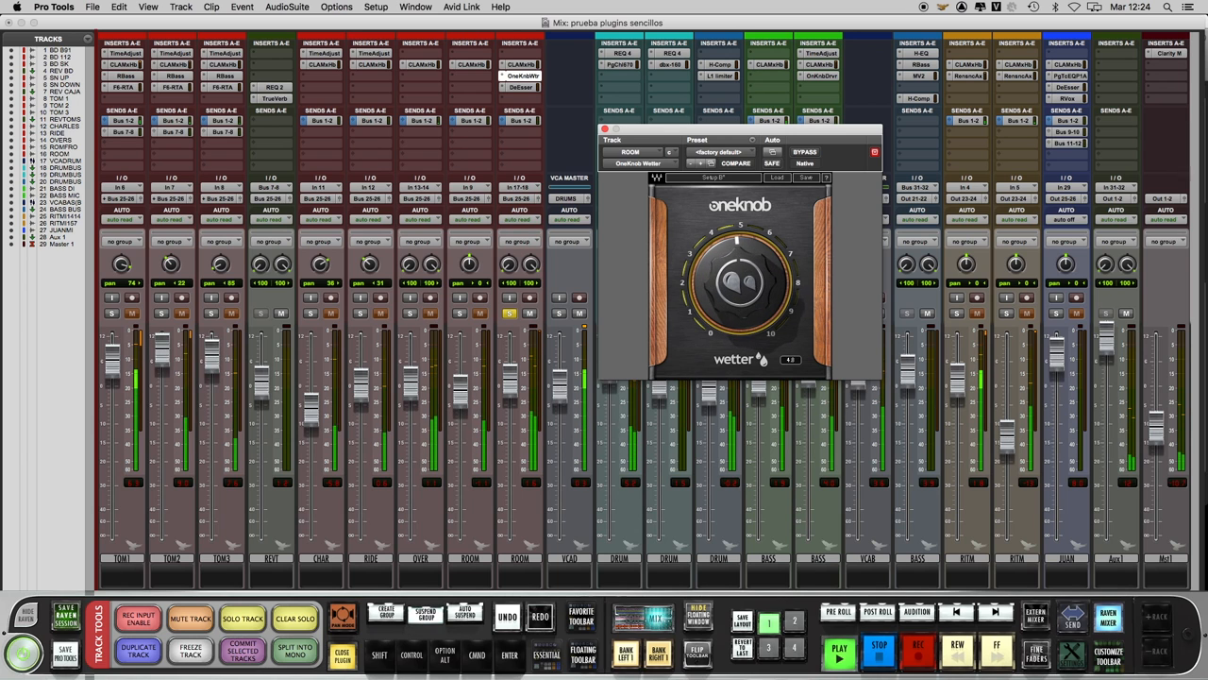
left_click_drag(741, 283, 755, 255)
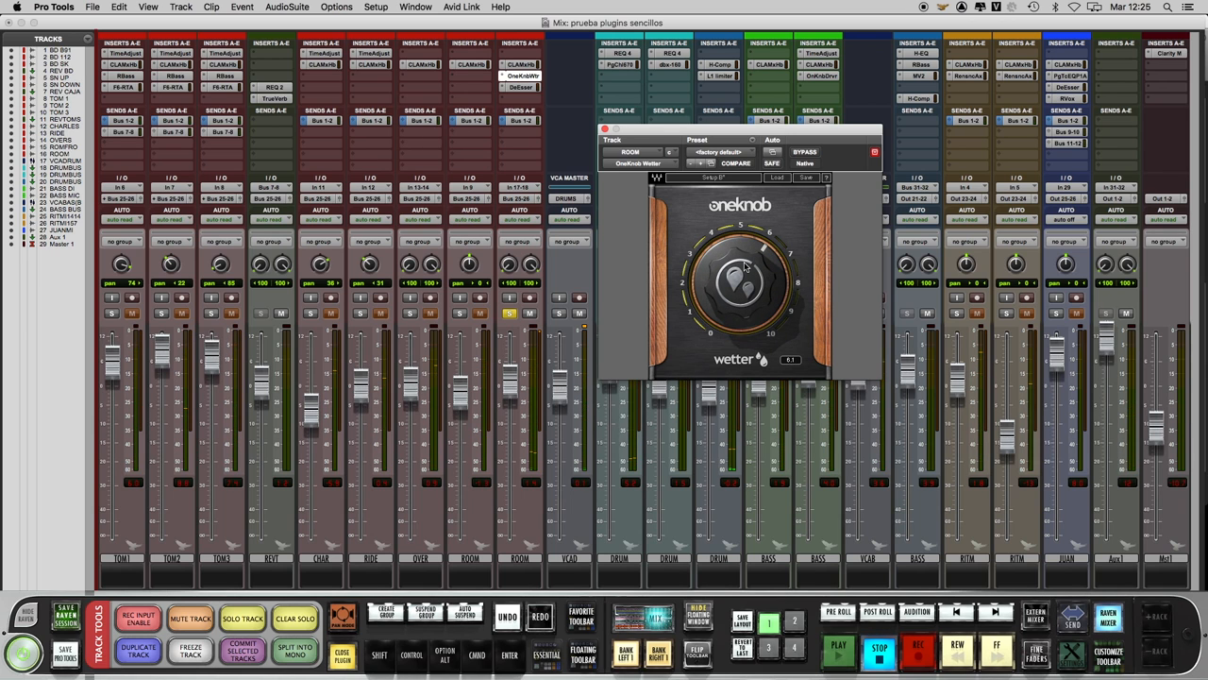
left_click(817, 76)
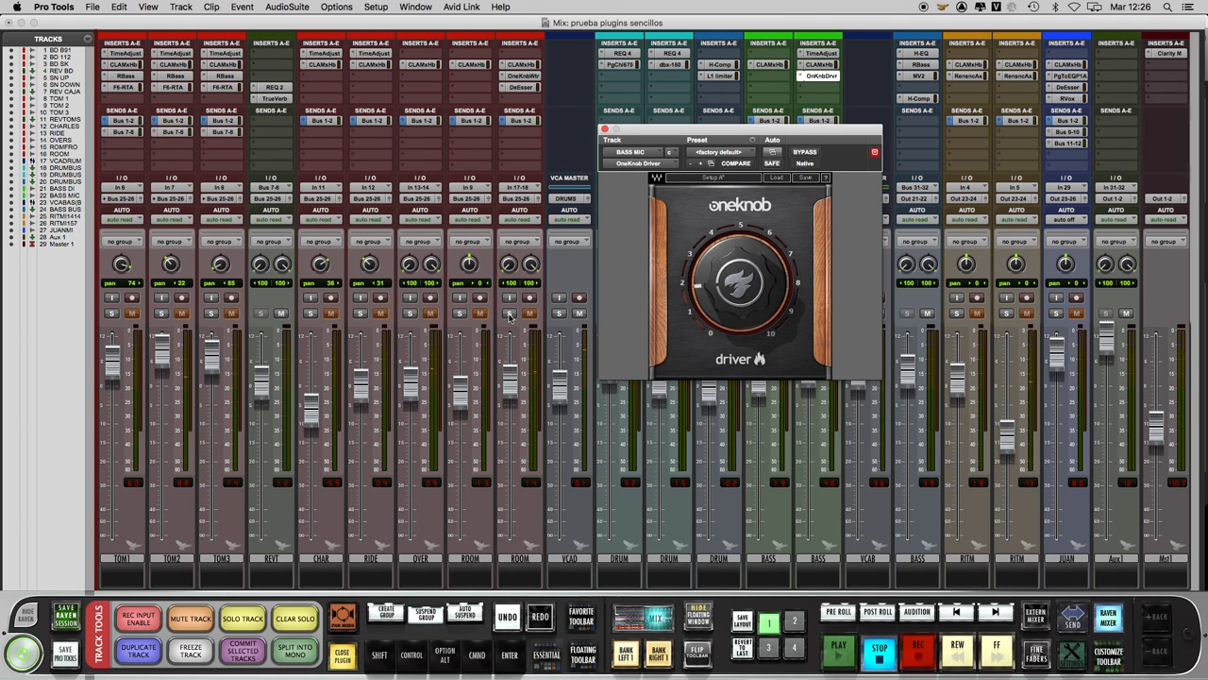
Bypass-compare OneKnob Driver on BASS MIC and audition drive amounts around 6 to 7
left_click(838, 652)
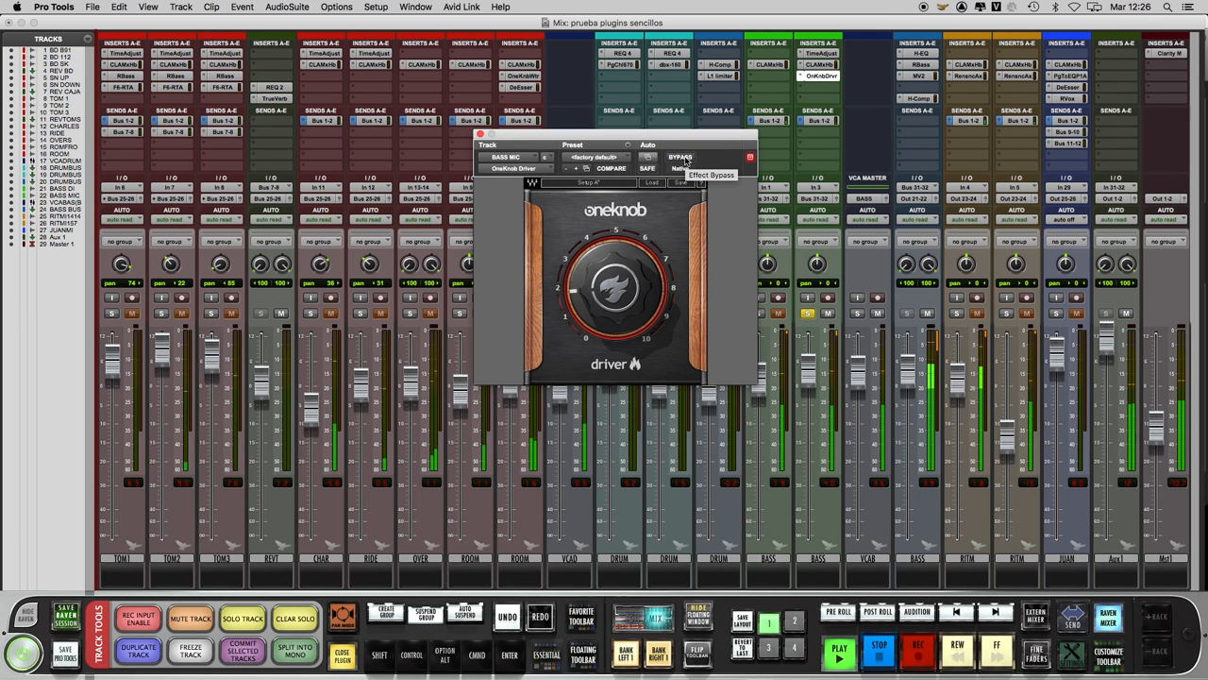
left_click(679, 156)
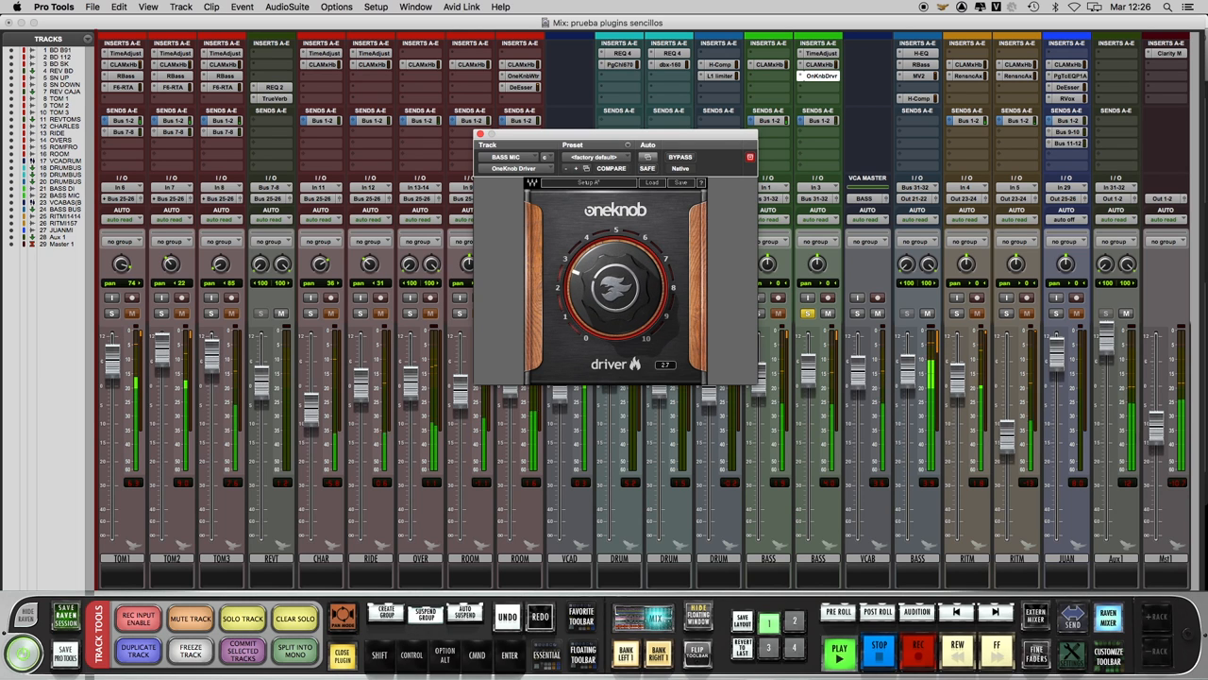
left_click_drag(614, 288, 615, 245)
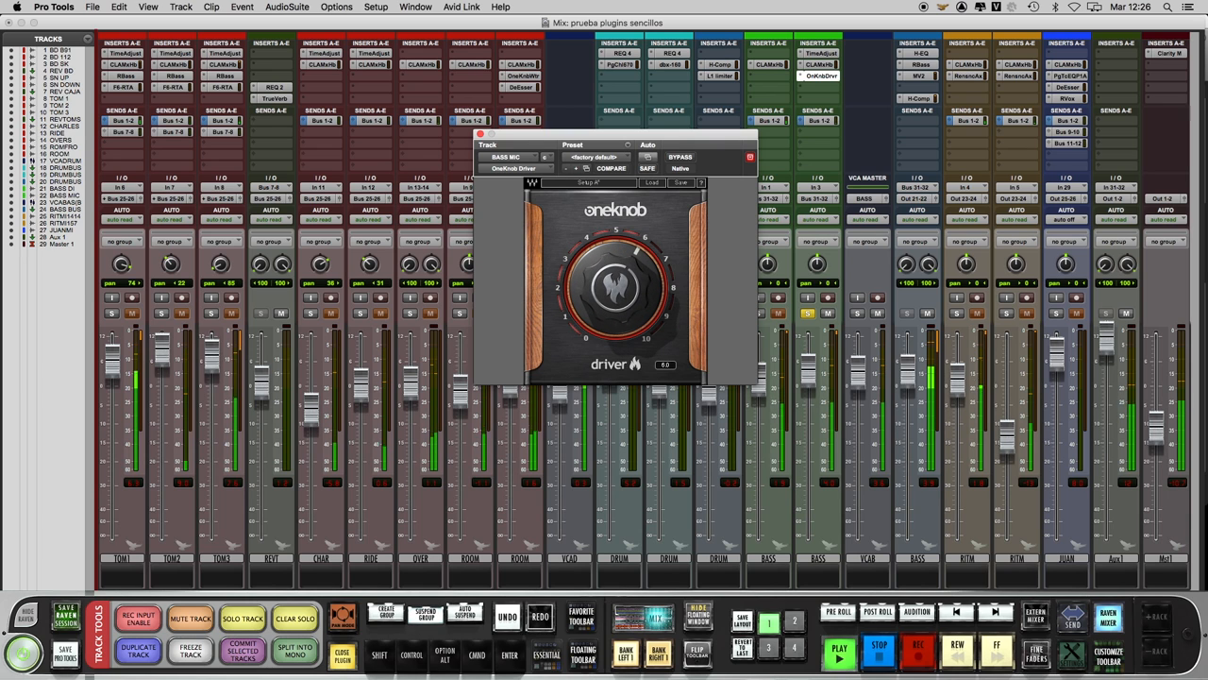
left_click_drag(615, 288, 632, 255)
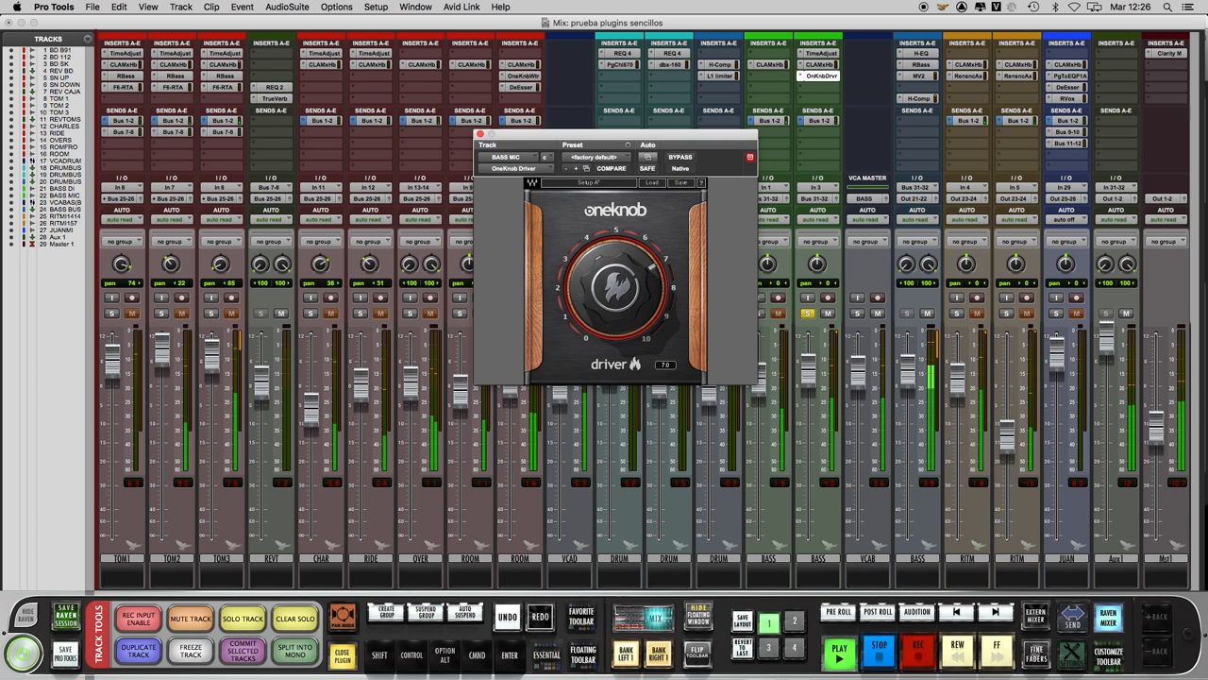
left_click_drag(613, 283, 652, 264)
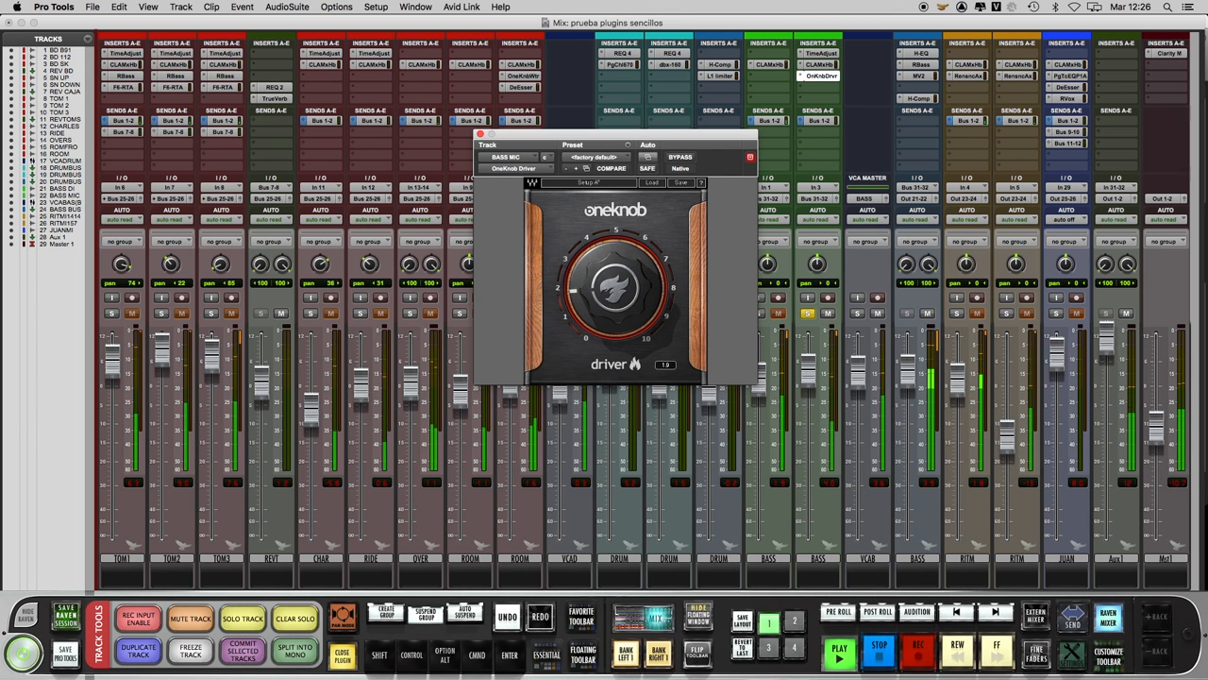
left_click_drag(613, 288, 628, 264)
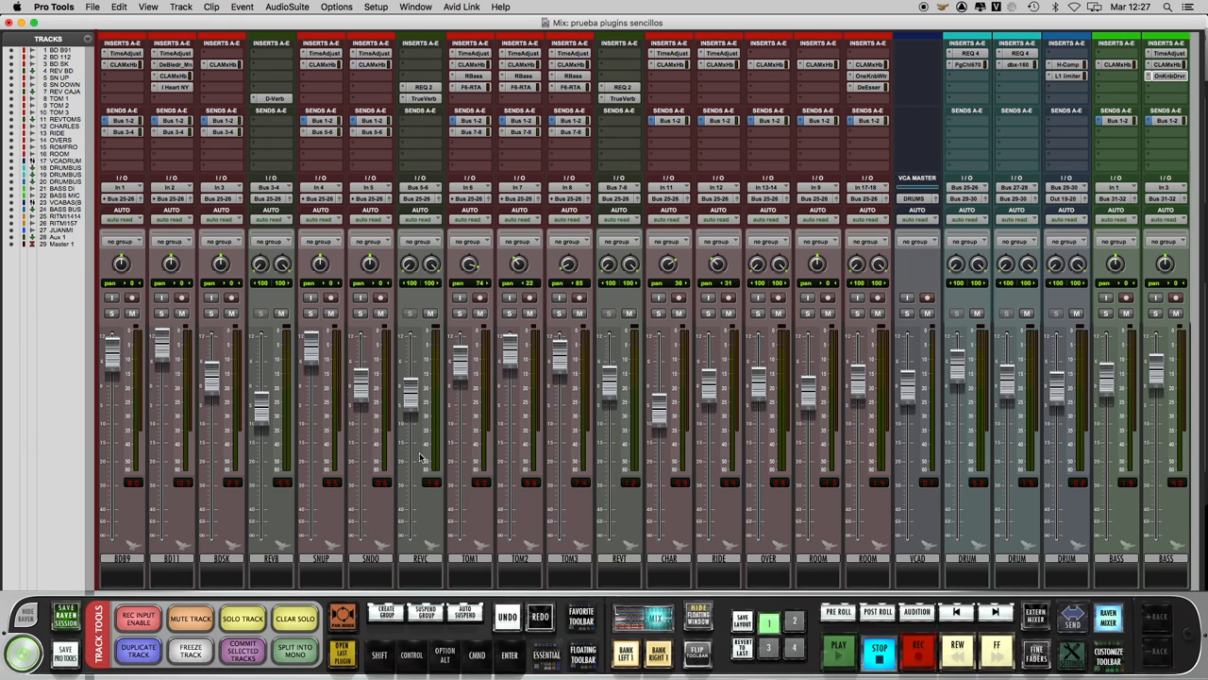
Open I Heart NY on BD 112, bypass-compare it, and adjust the parallel blend
left_click(174, 85)
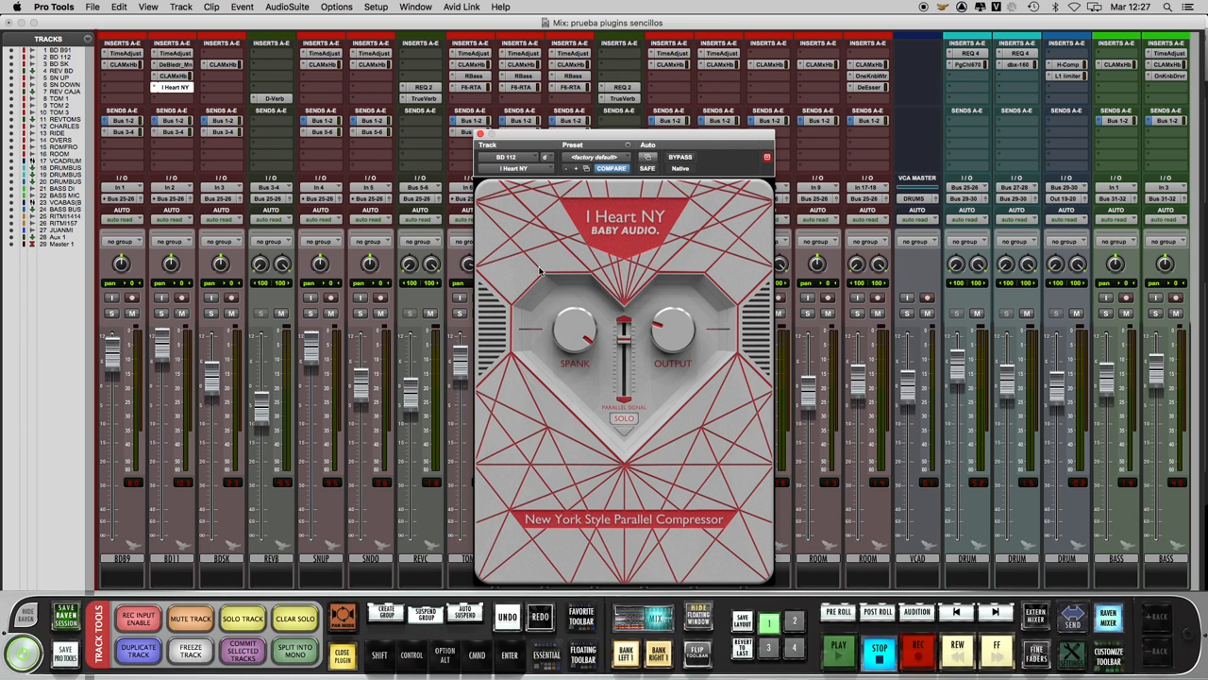
mouse_move(586, 351)
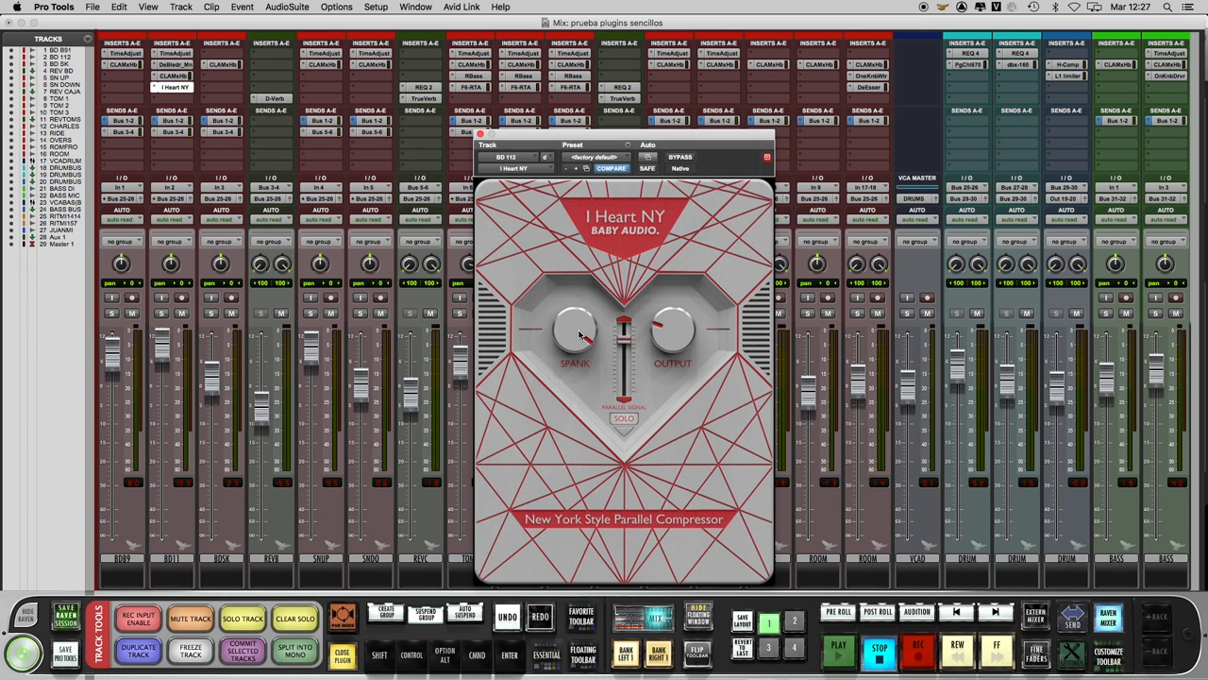
mouse_move(714, 331)
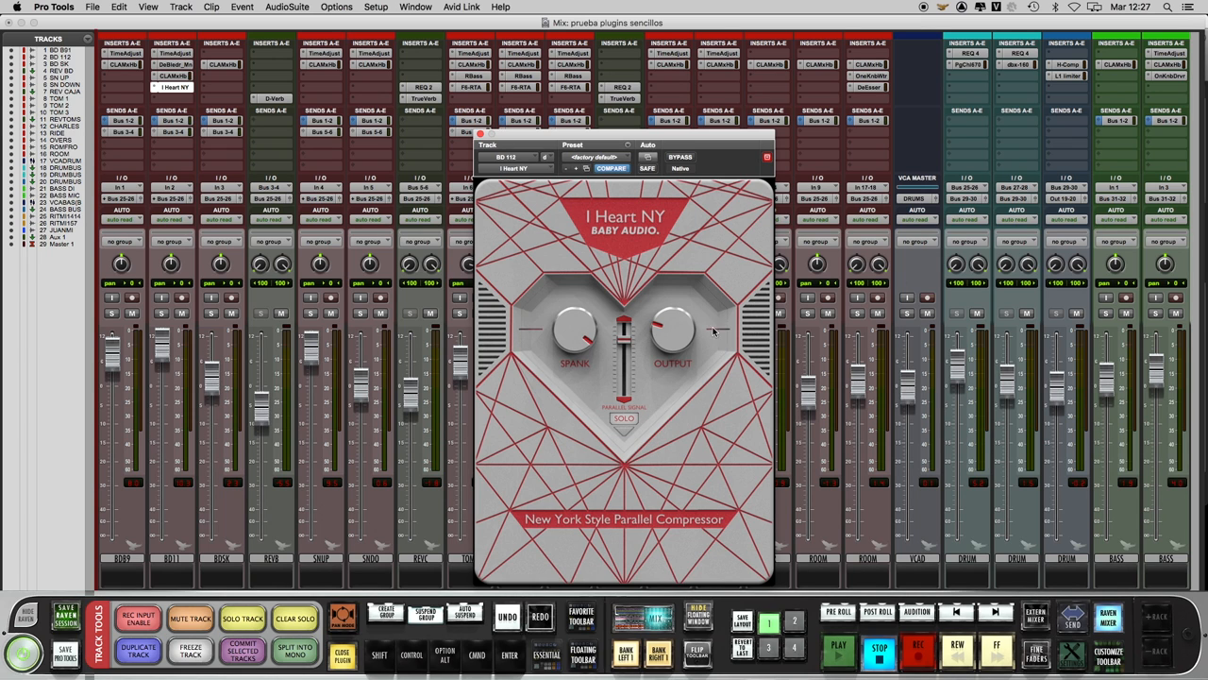
mouse_move(610, 347)
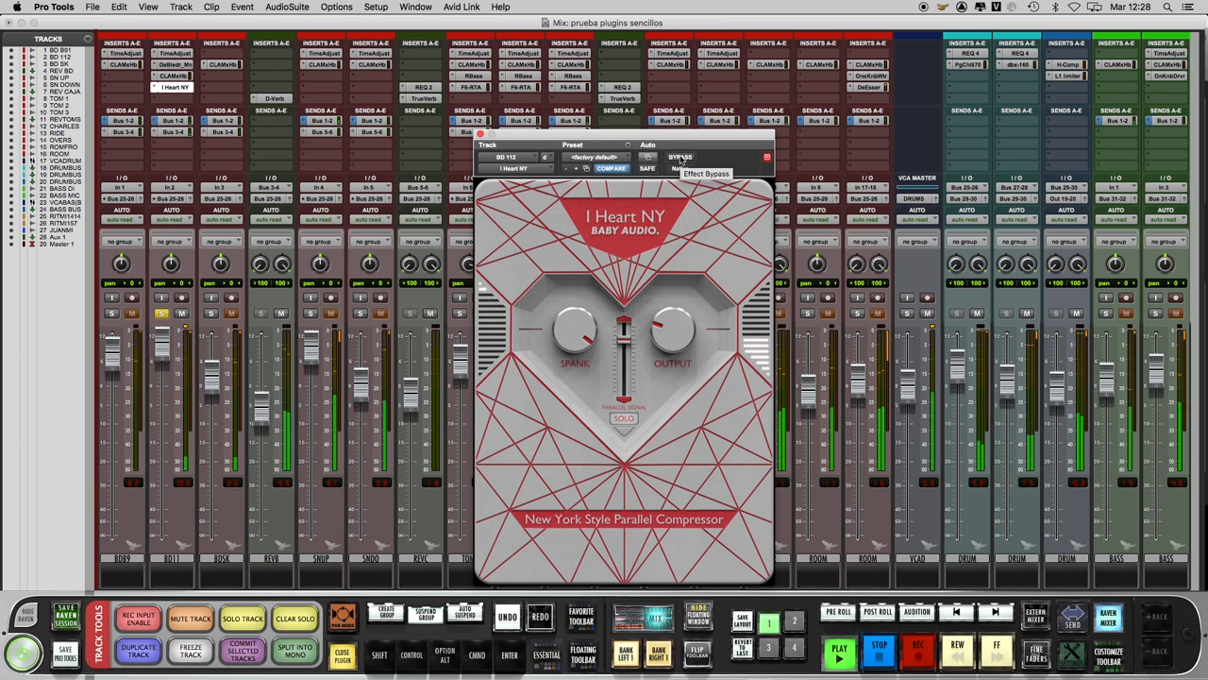
left_click(680, 157)
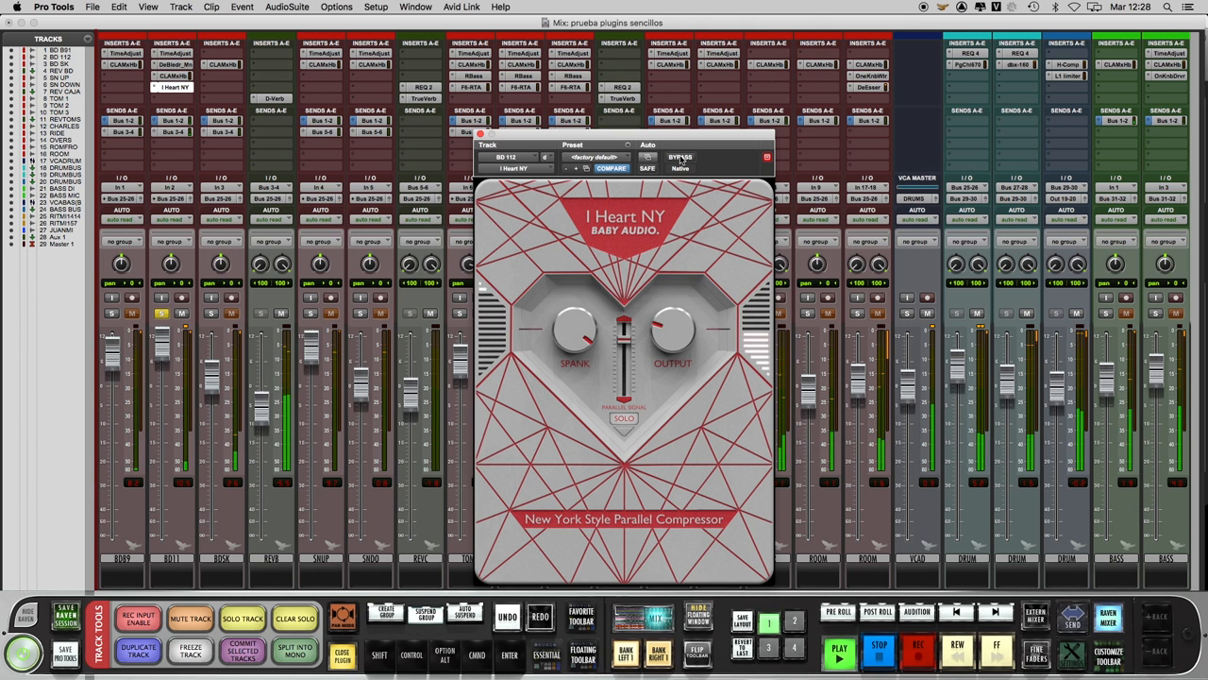
left_click(679, 157)
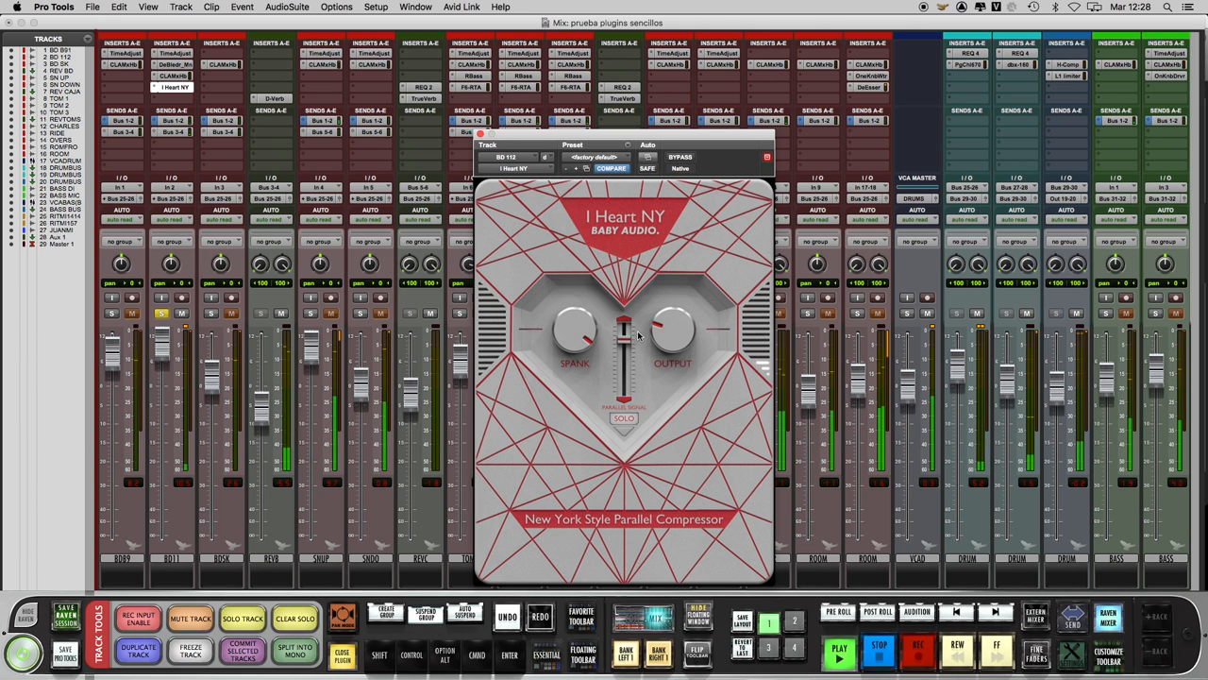
left_click(623, 419)
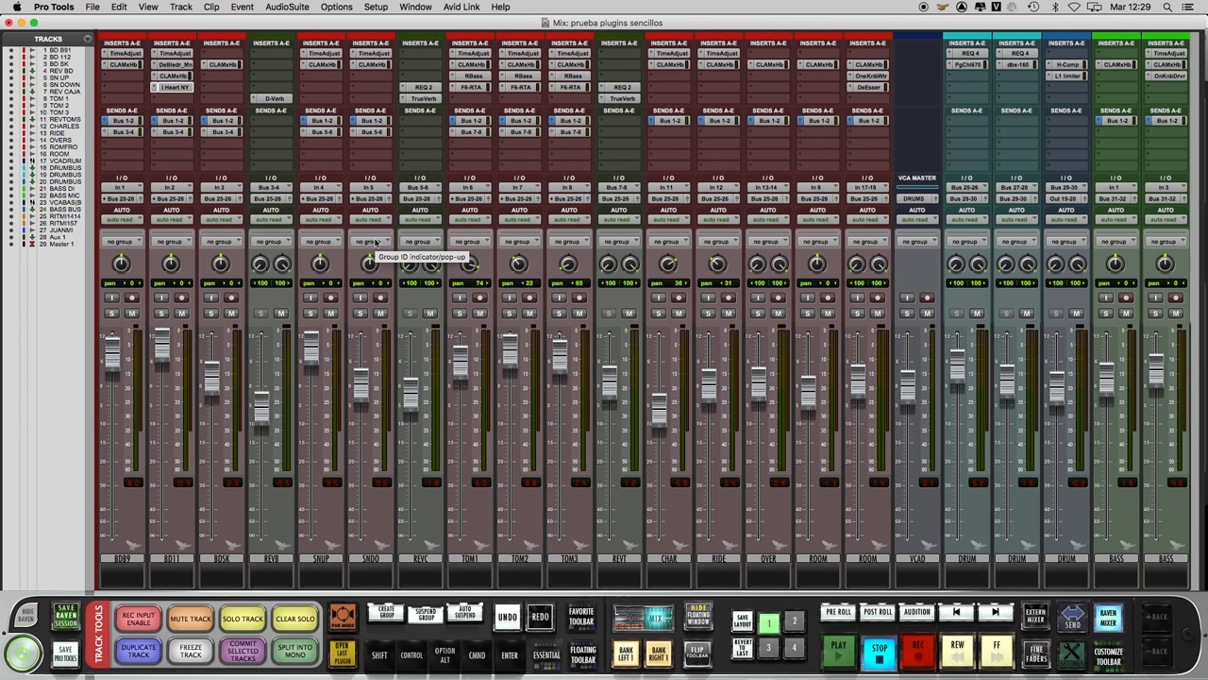
Open the L1 limiter on DRUM BUS ALL and toggle its automatic release
left_click(1067, 75)
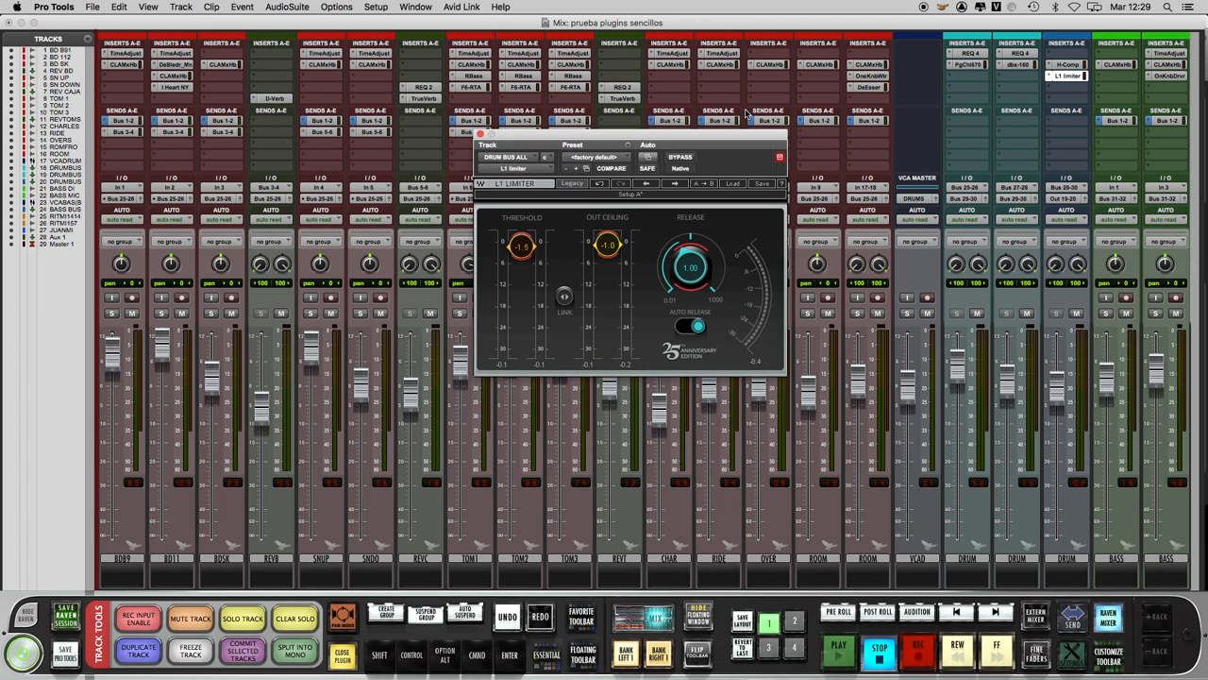
mouse_move(496, 208)
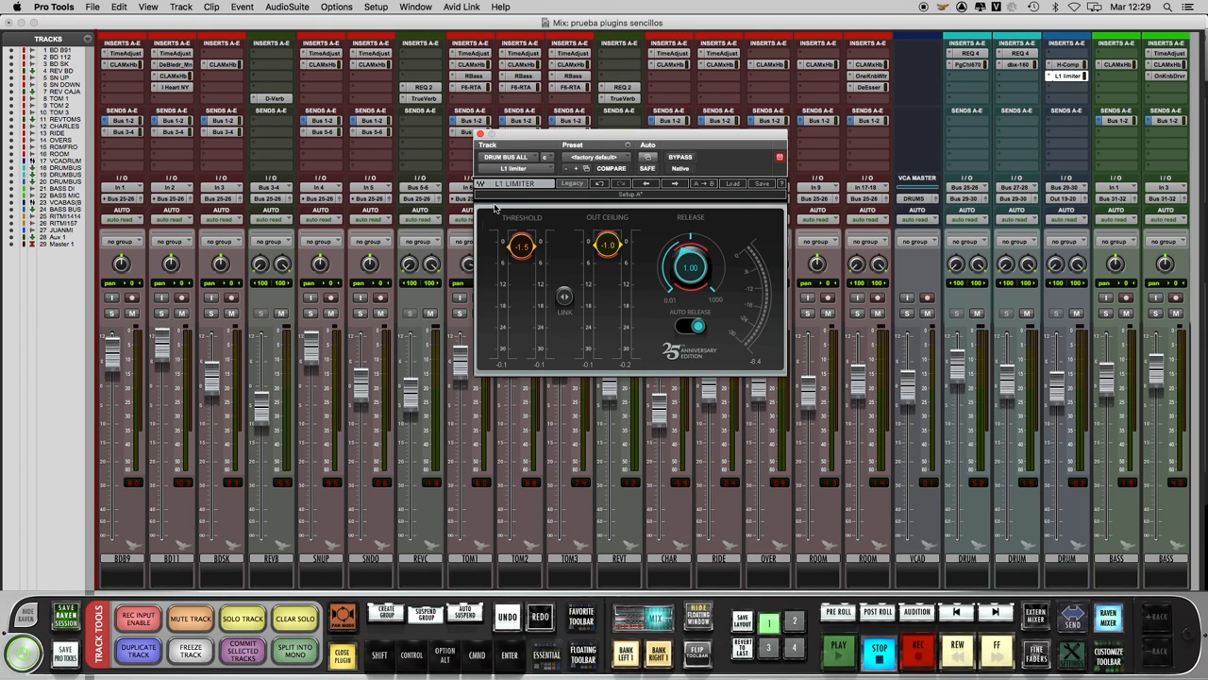
mouse_move(602, 232)
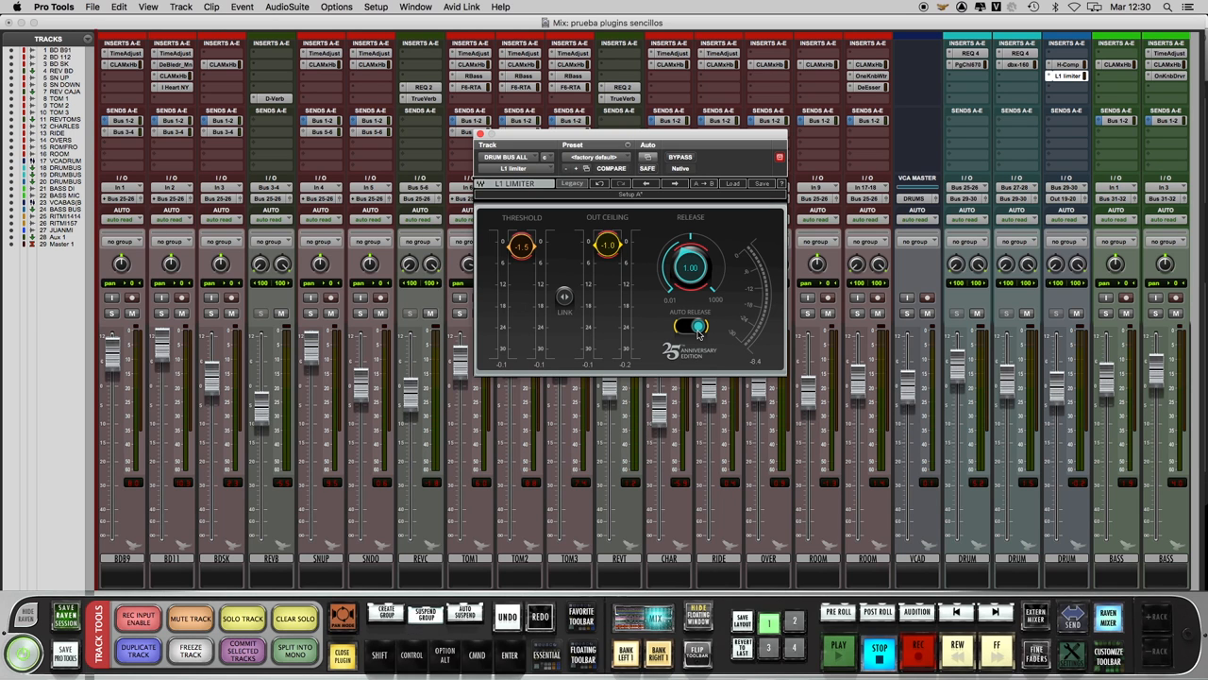
left_click(837, 648)
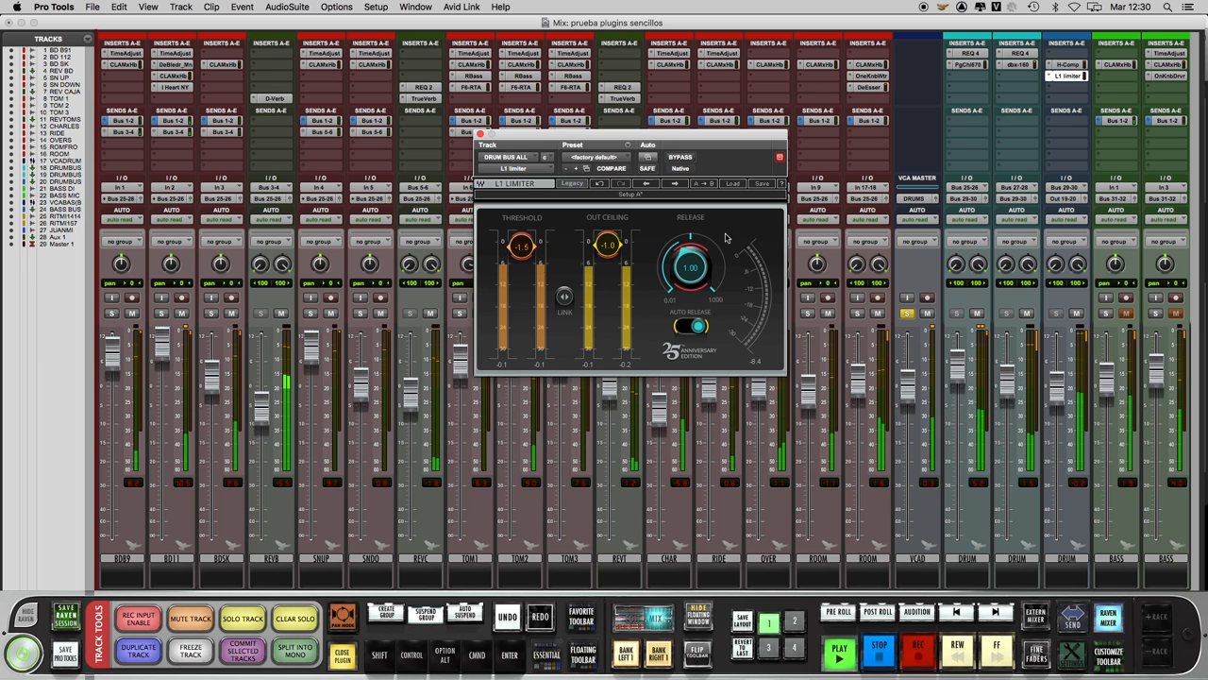
left_click(680, 157)
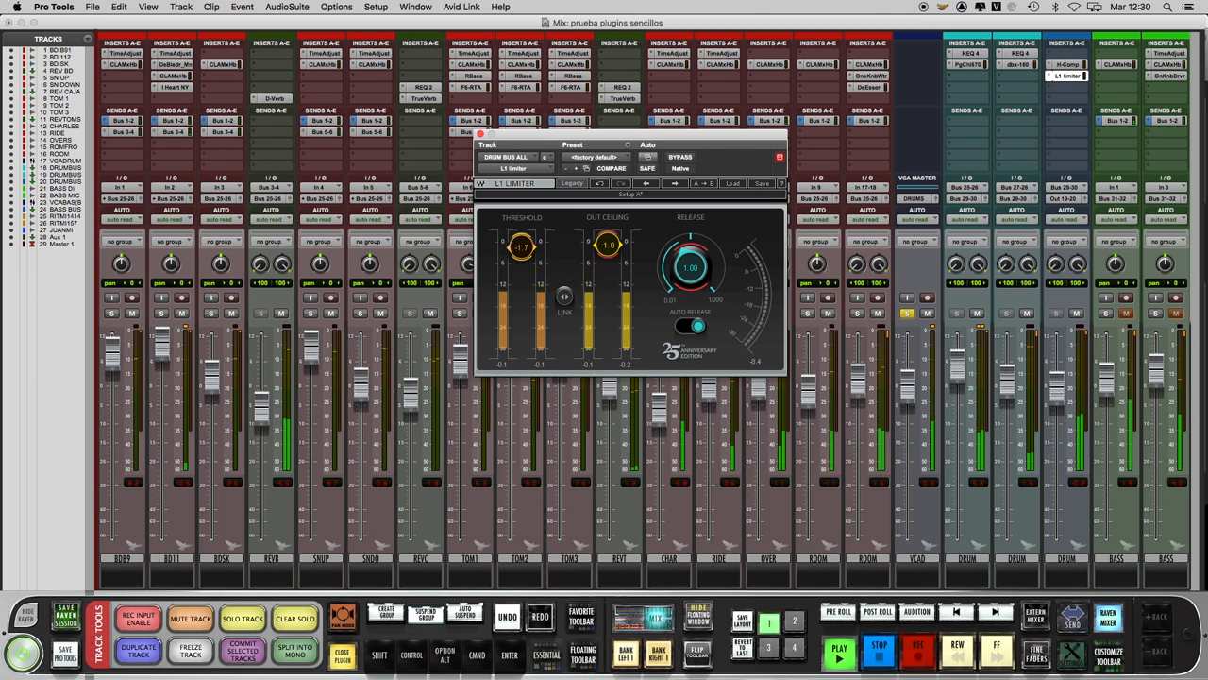
Sweep the L1 threshold down as far as -7.6, then settle it at -1.5
left_click_drag(522, 245, 522, 260)
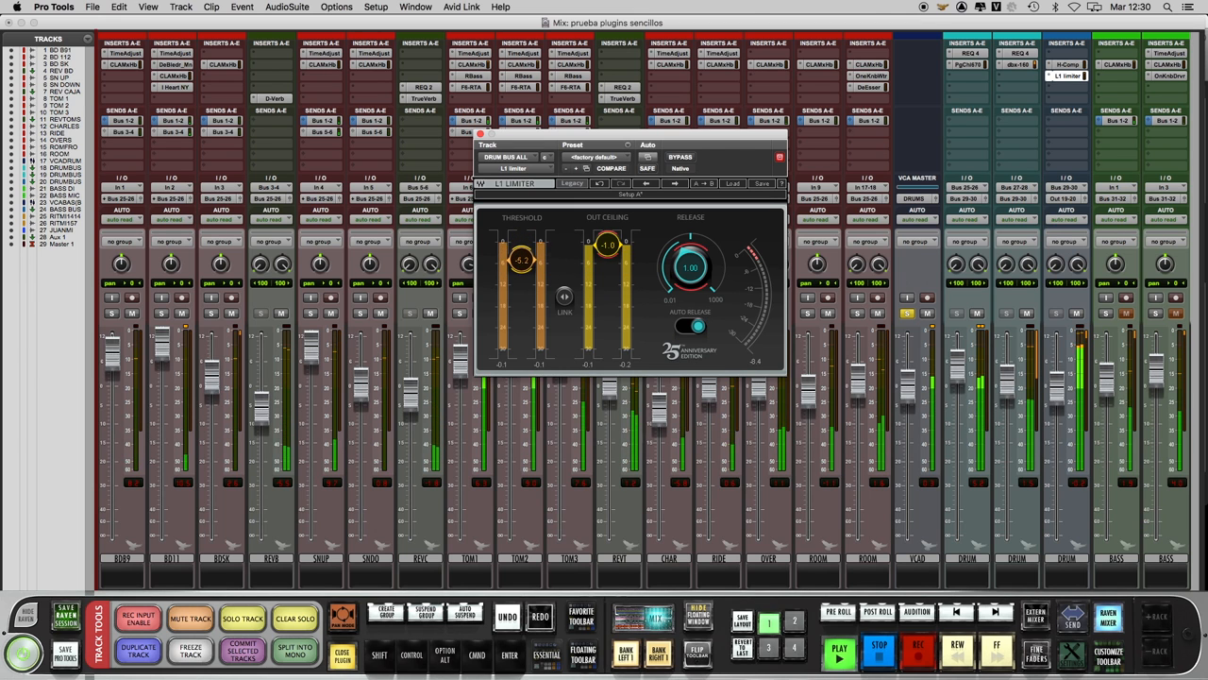
left_click_drag(521, 260, 522, 269)
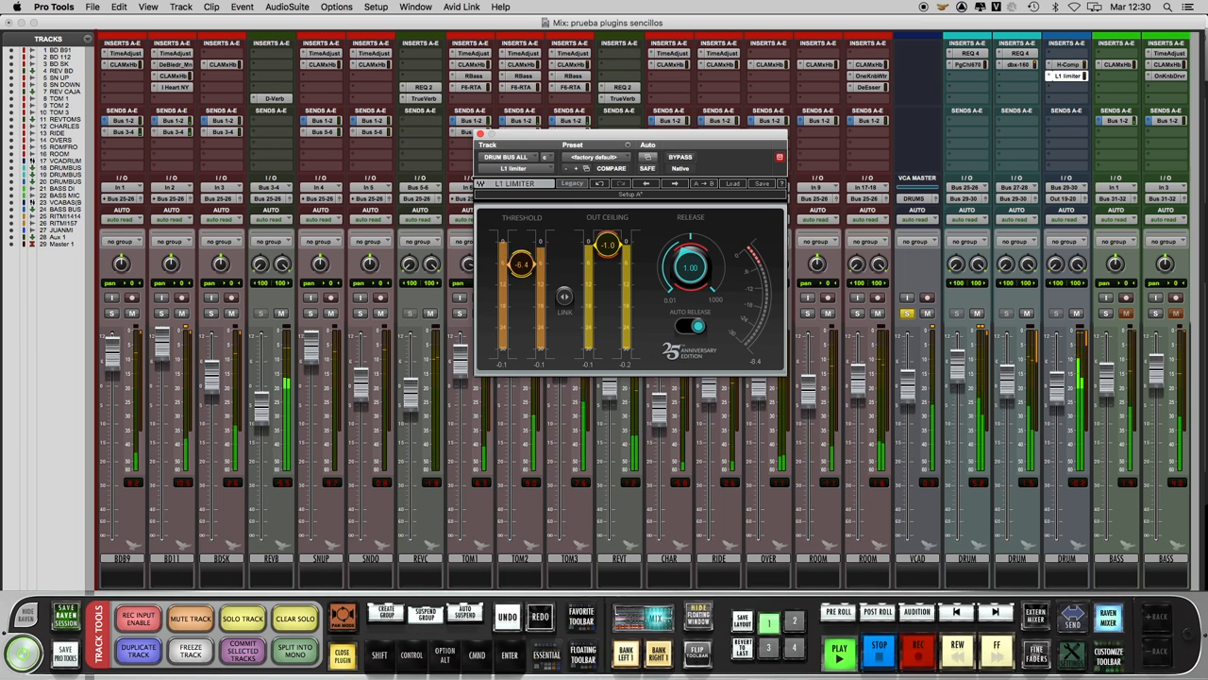
left_click_drag(521, 264, 521, 274)
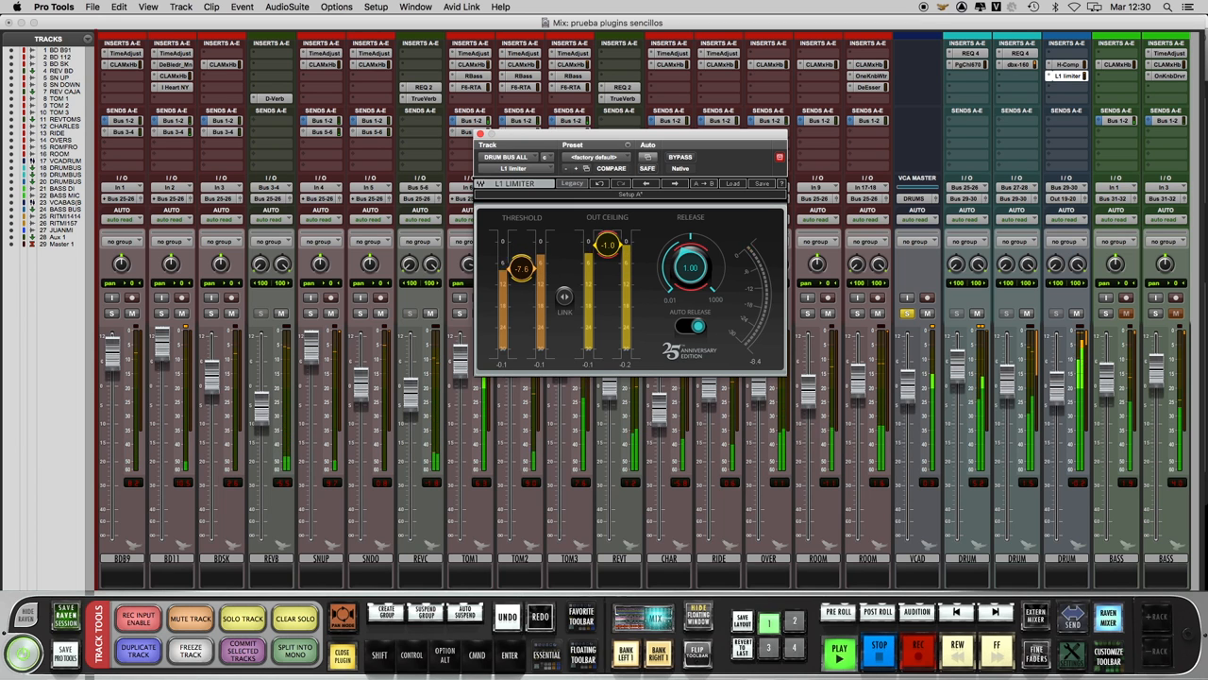
left_click_drag(521, 269, 521, 279)
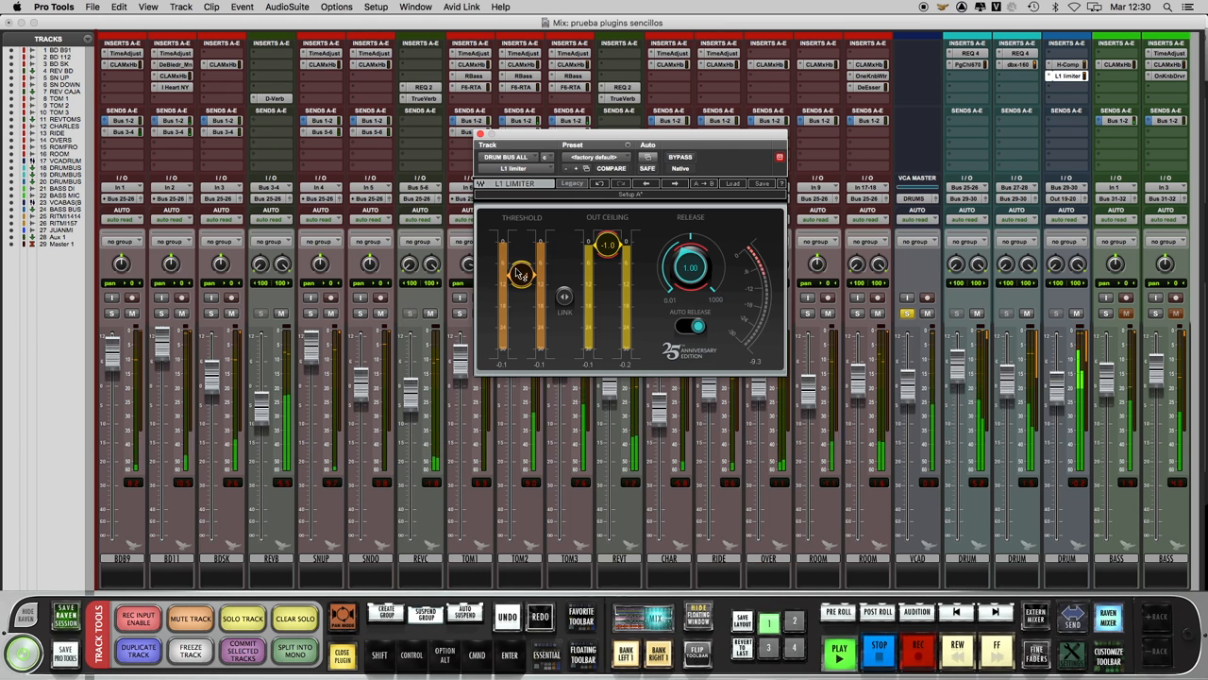
left_click_drag(521, 274, 521, 256)
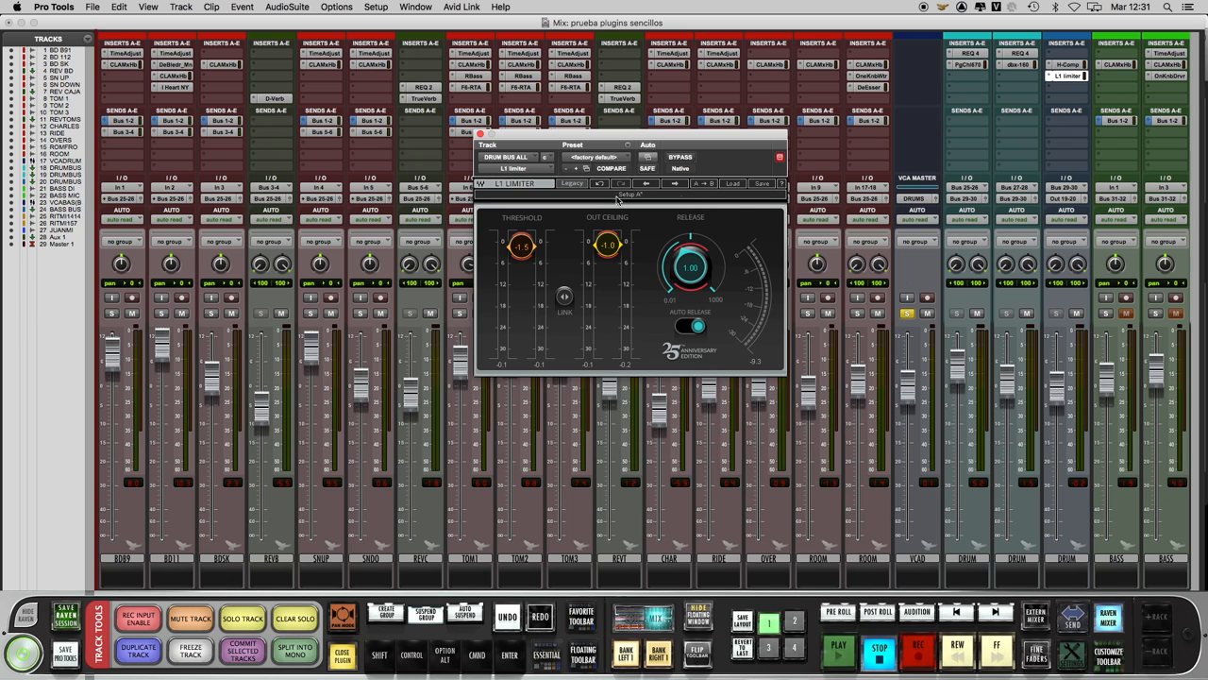
mouse_move(572, 303)
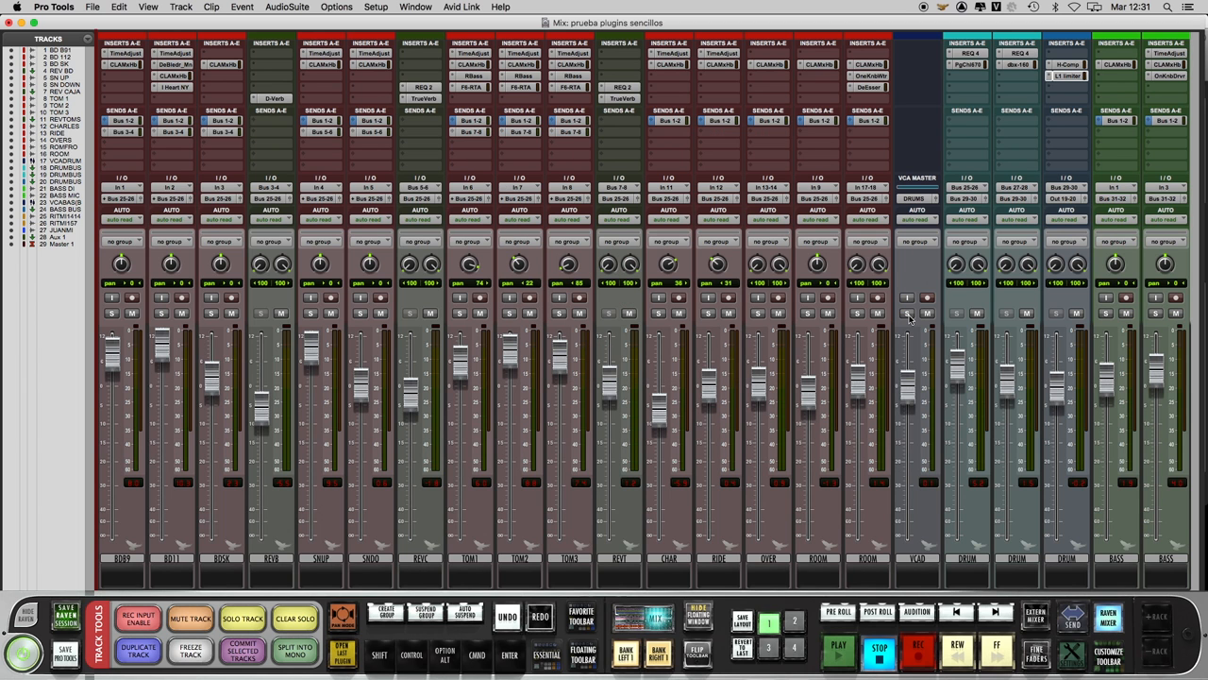
Open RVox on JUANMI, solo the vocal, and bypass-compare it during playback
left_click(625, 651)
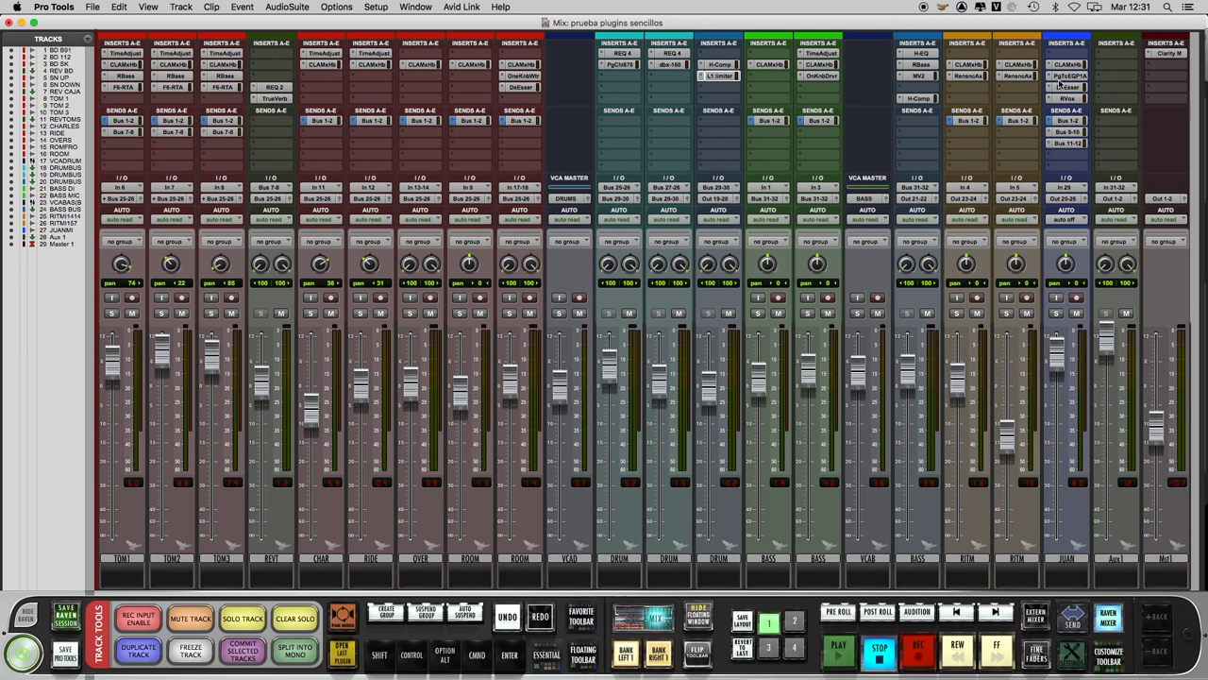
left_click(1067, 98)
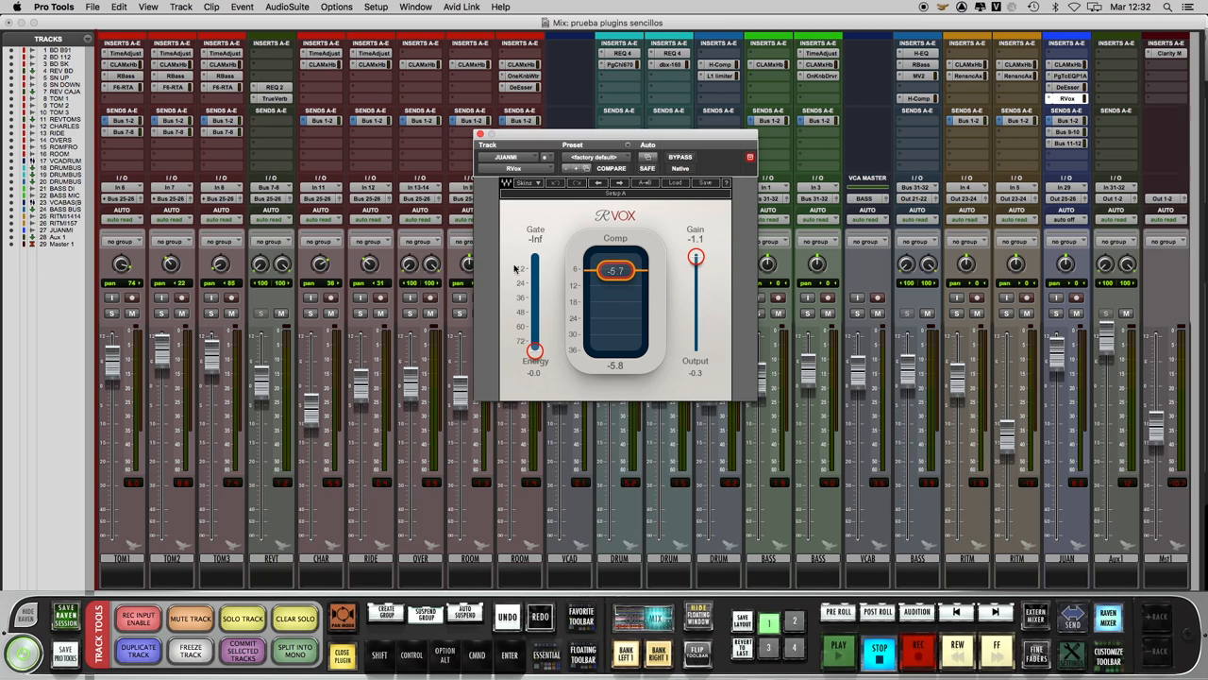
mouse_move(538, 226)
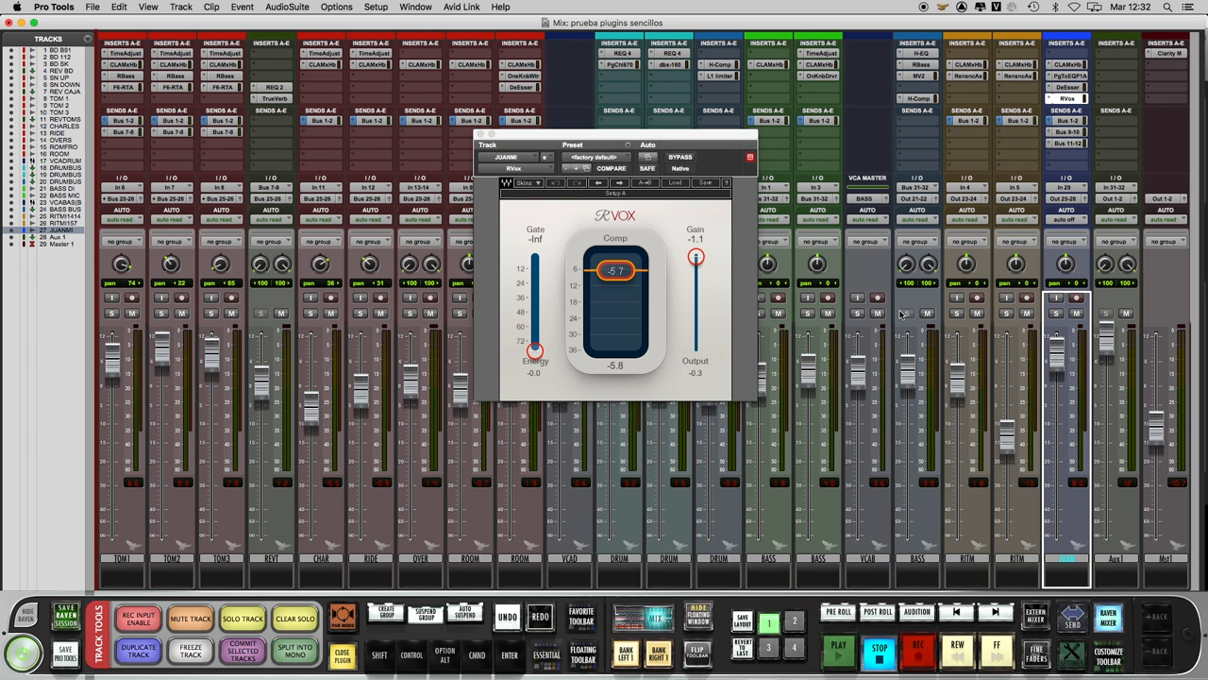
left_click(838, 649)
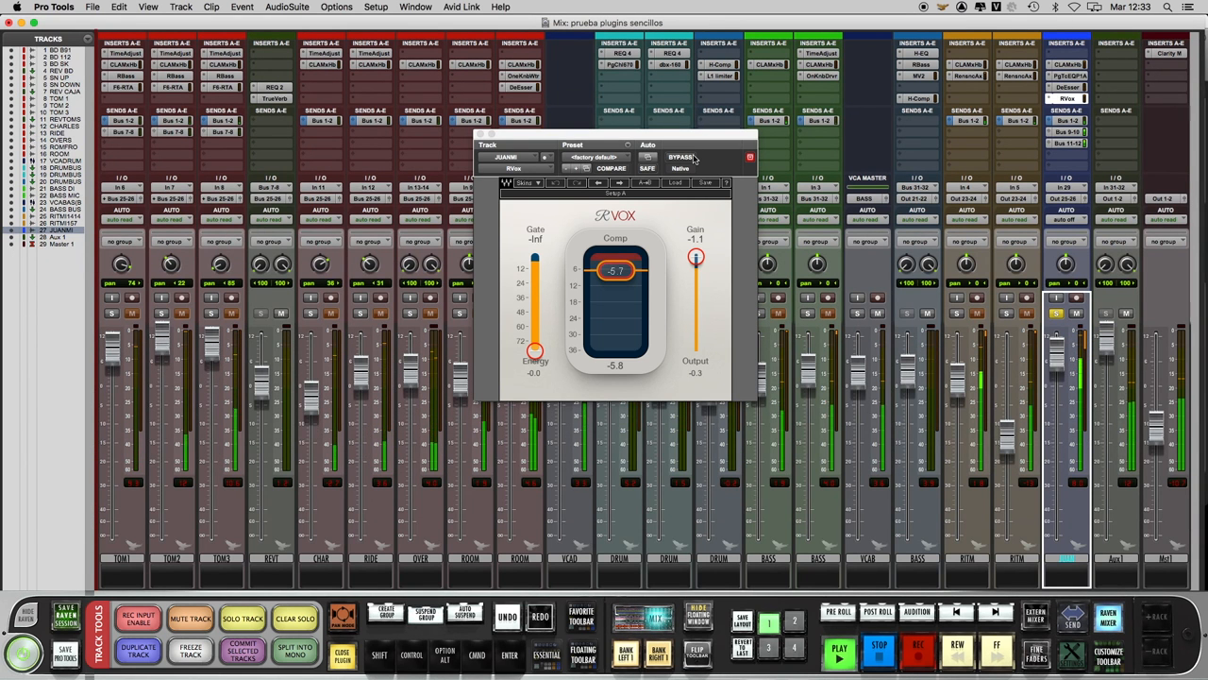
mouse_move(692, 156)
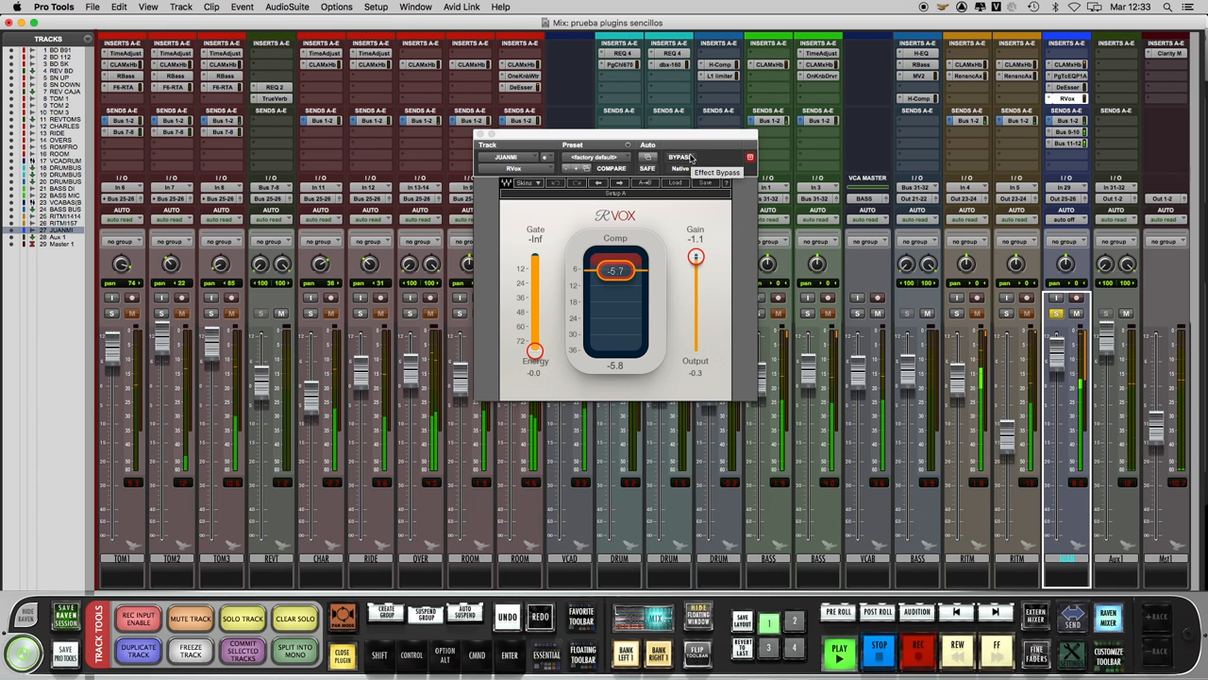
left_click(680, 157)
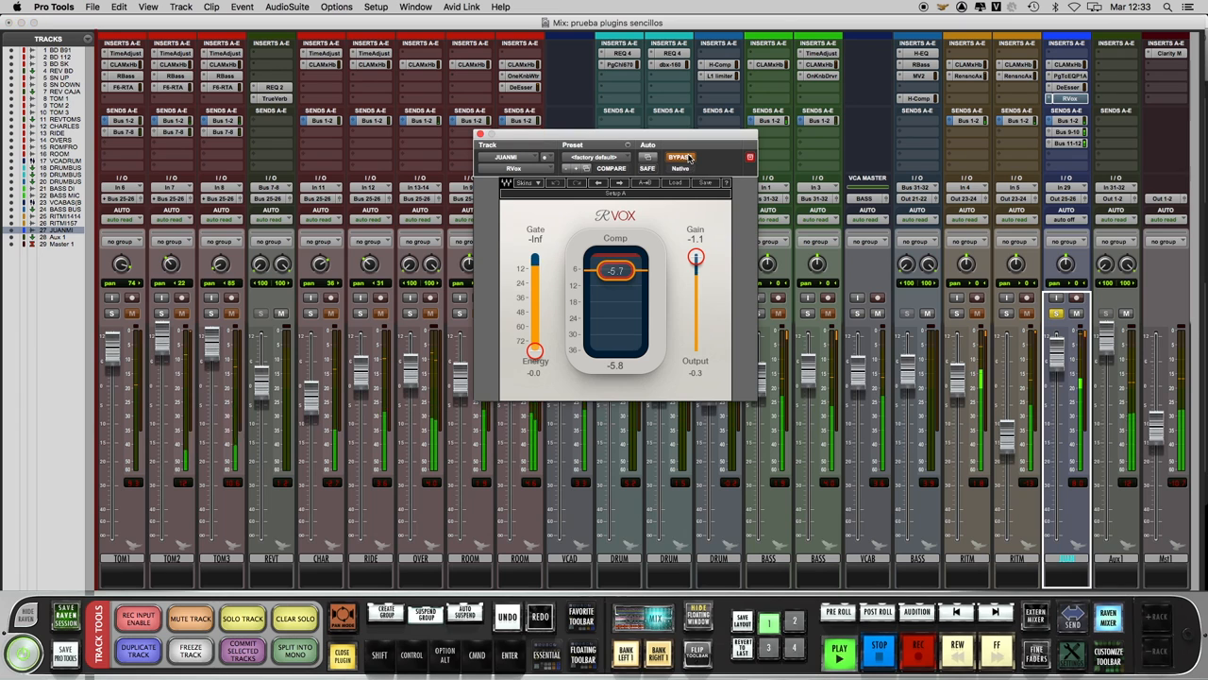
left_click(680, 157)
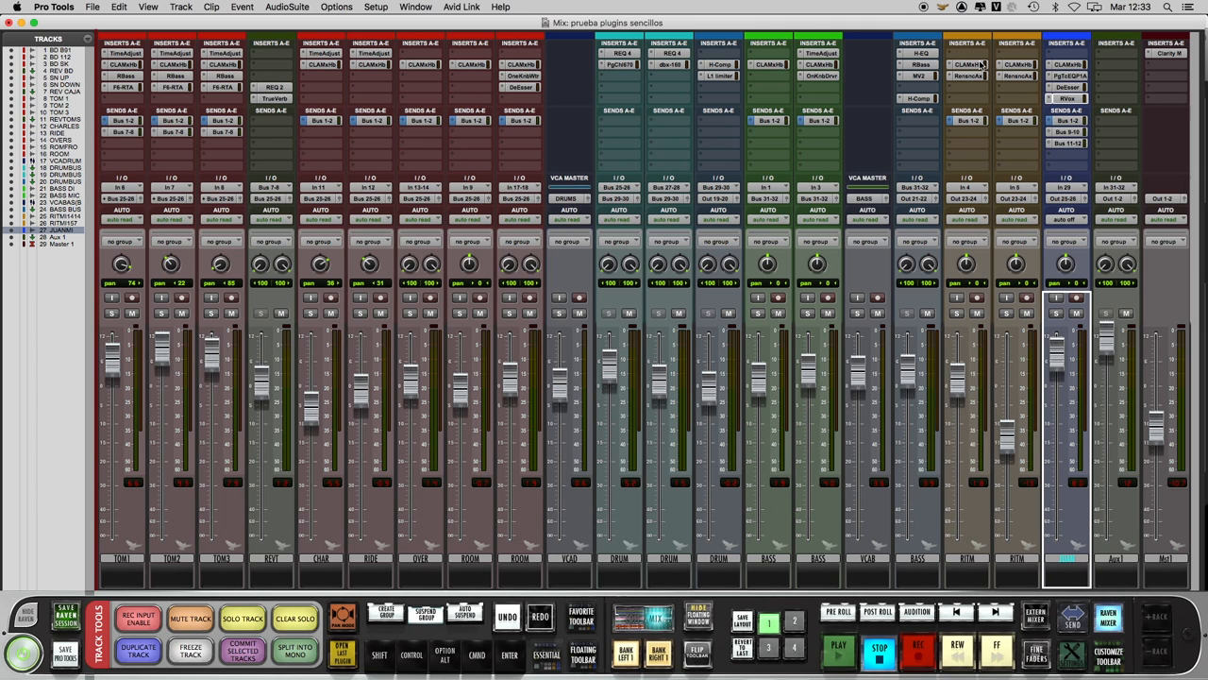
mouse_move(967, 76)
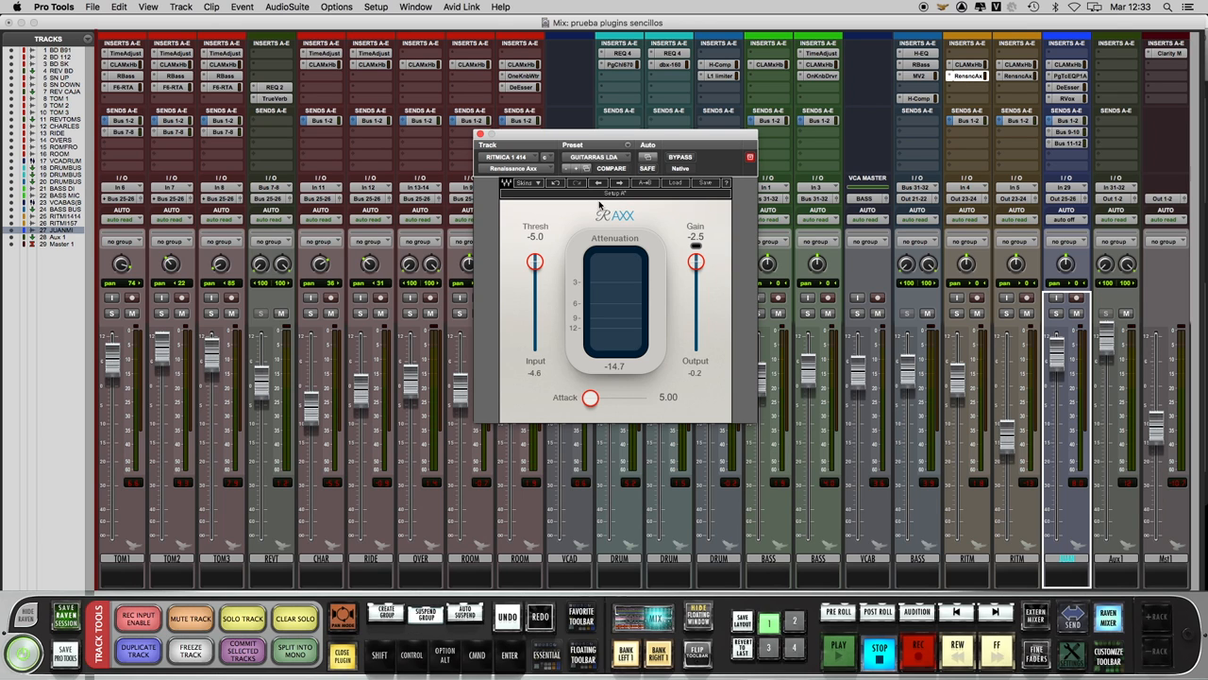
mouse_move(596, 382)
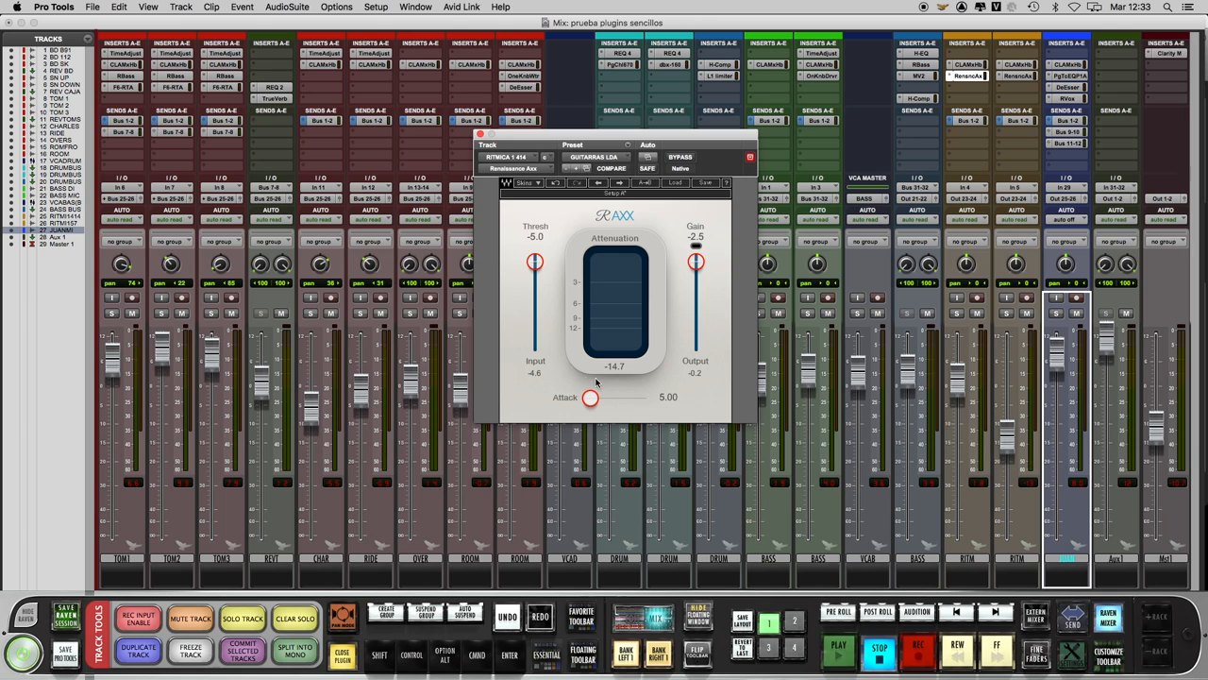
mouse_move(739, 231)
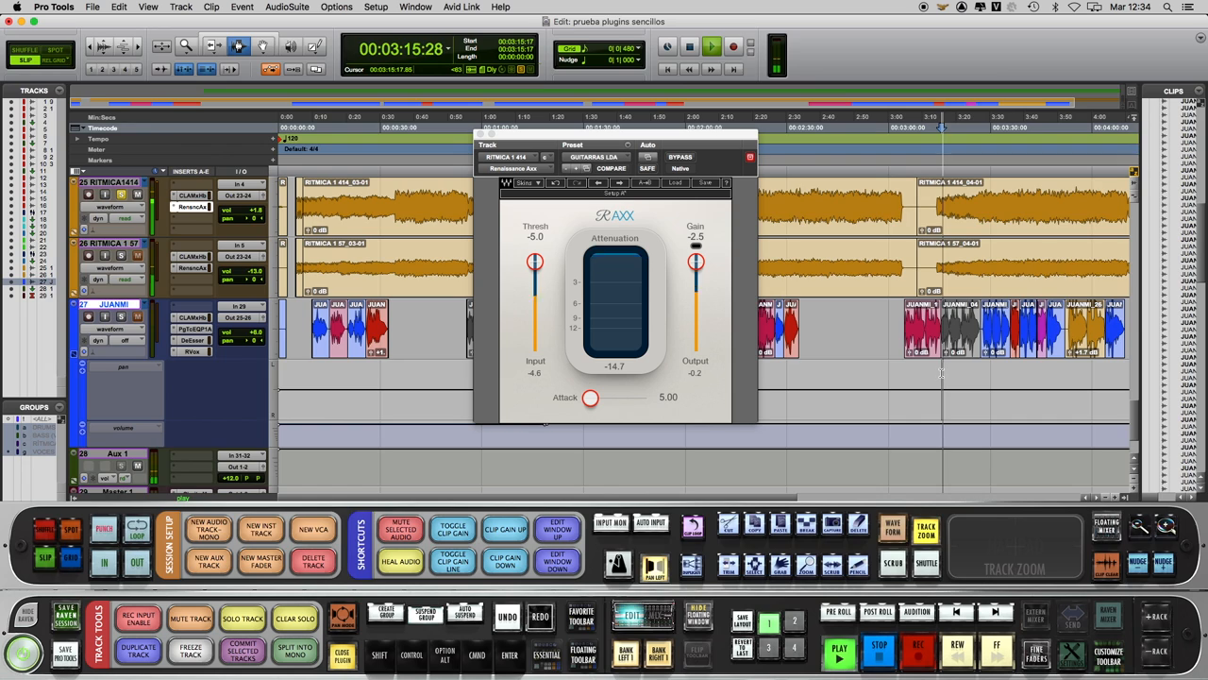
Bypass-compare RAxx on RITMICA 1 414 and lower its threshold to about -8
left_click(645, 612)
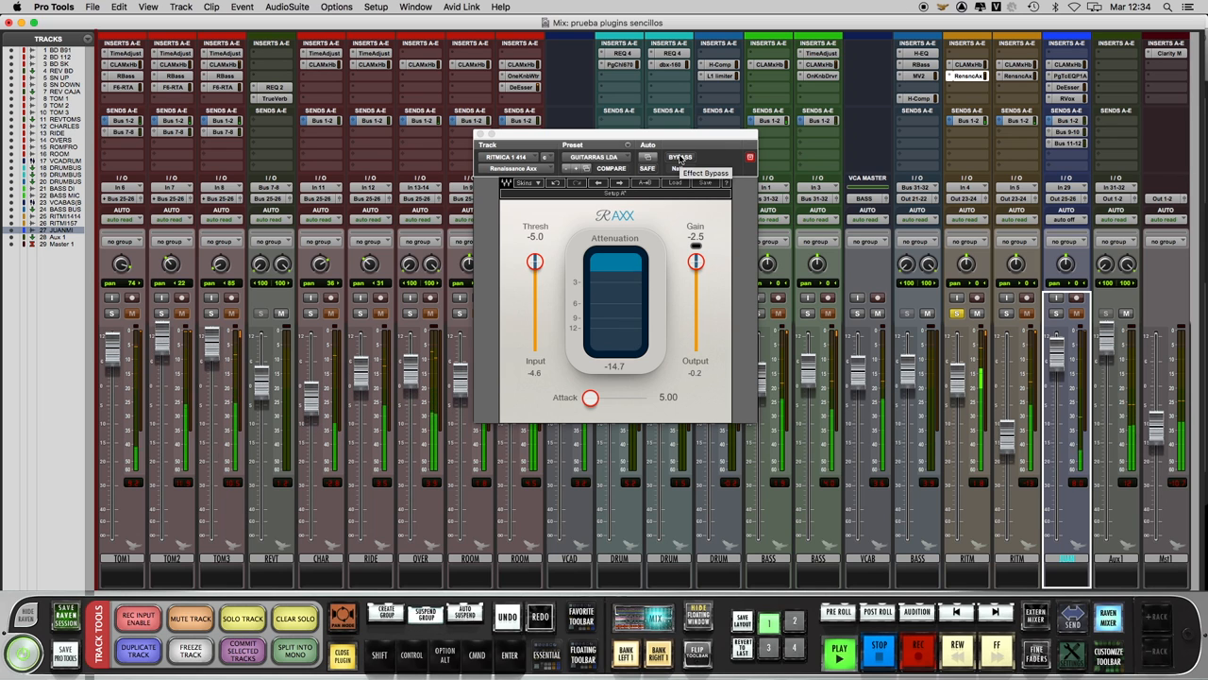
left_click(681, 157)
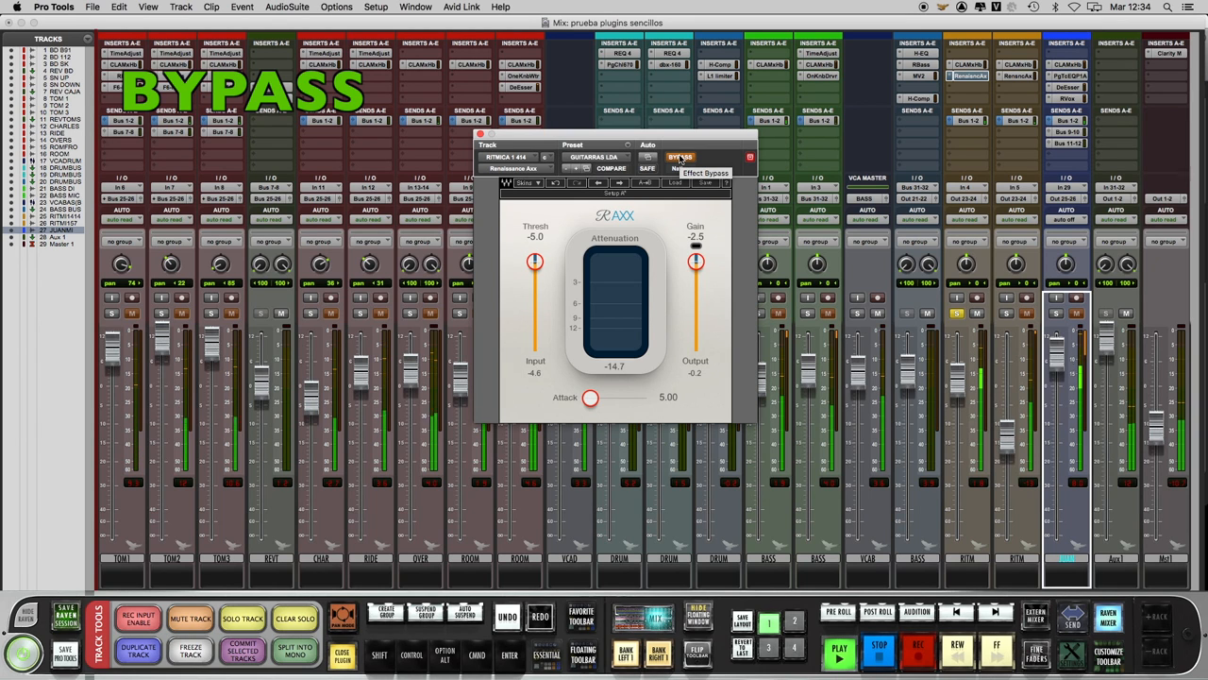
left_click(681, 157)
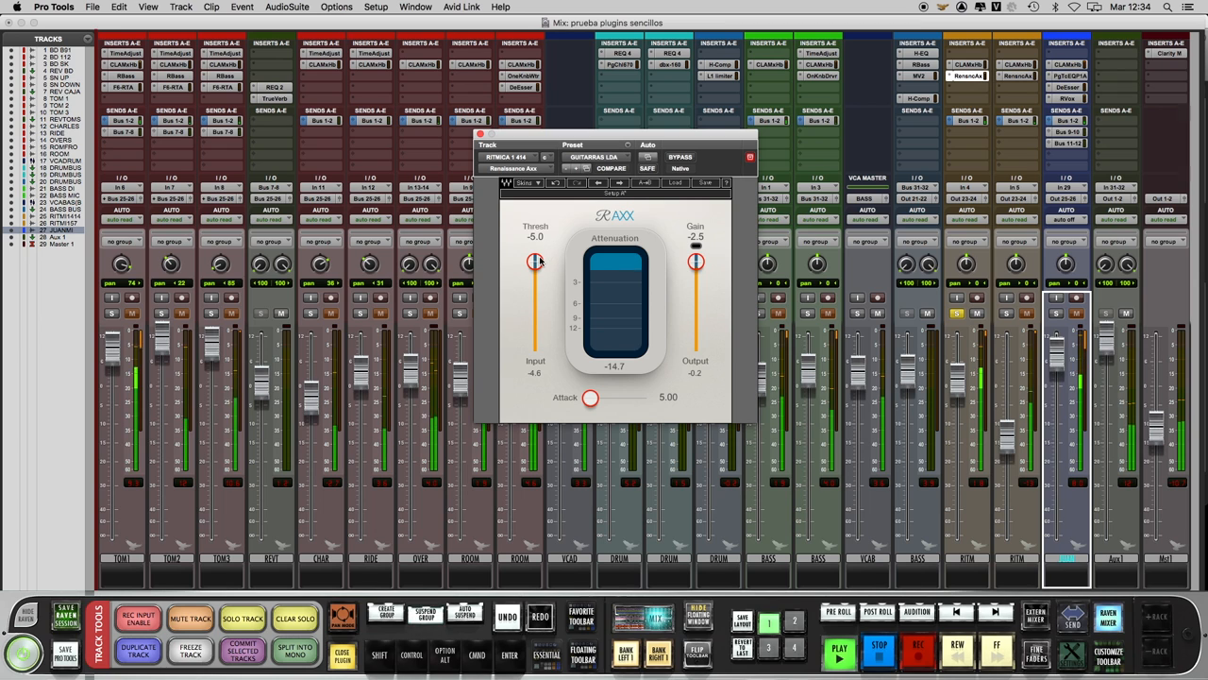
left_click_drag(535, 262, 535, 278)
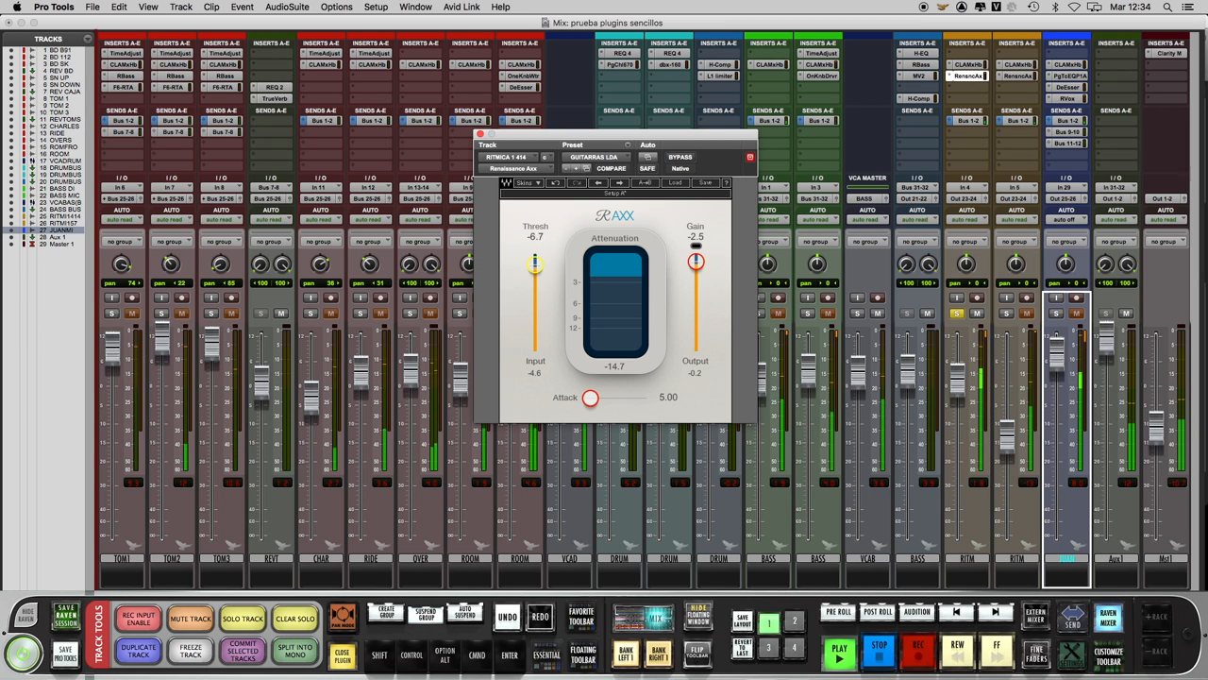
left_click_drag(536, 264, 535, 283)
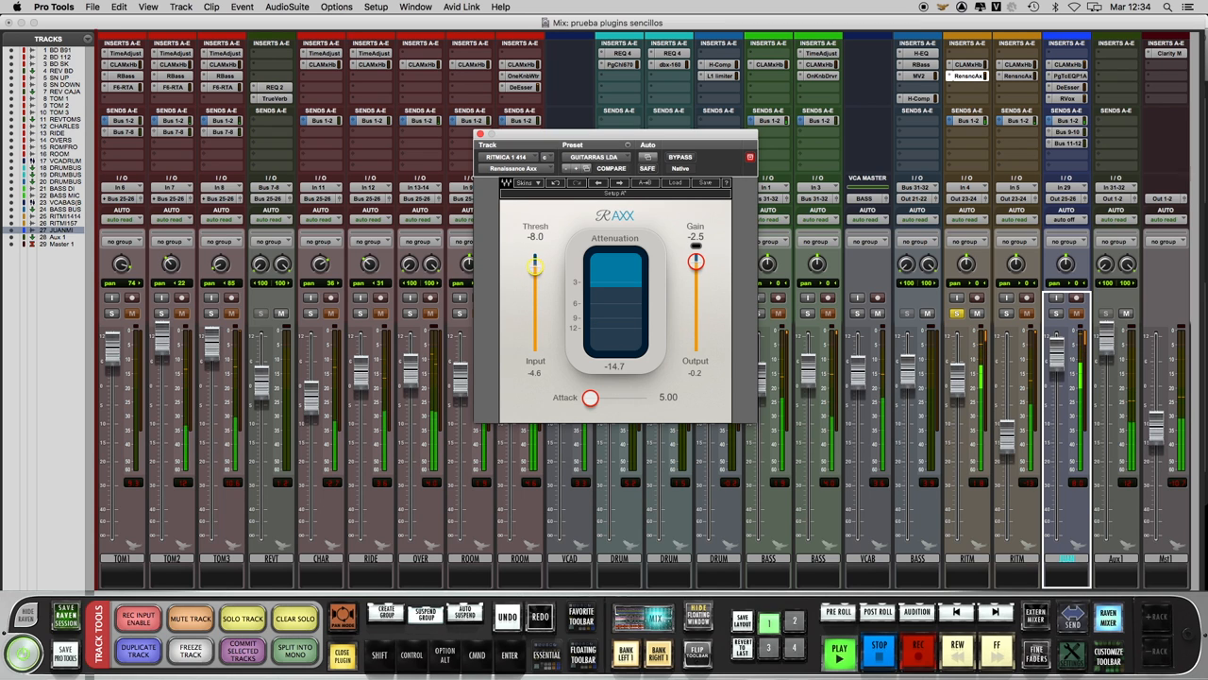
left_click_drag(535, 264, 535, 255)
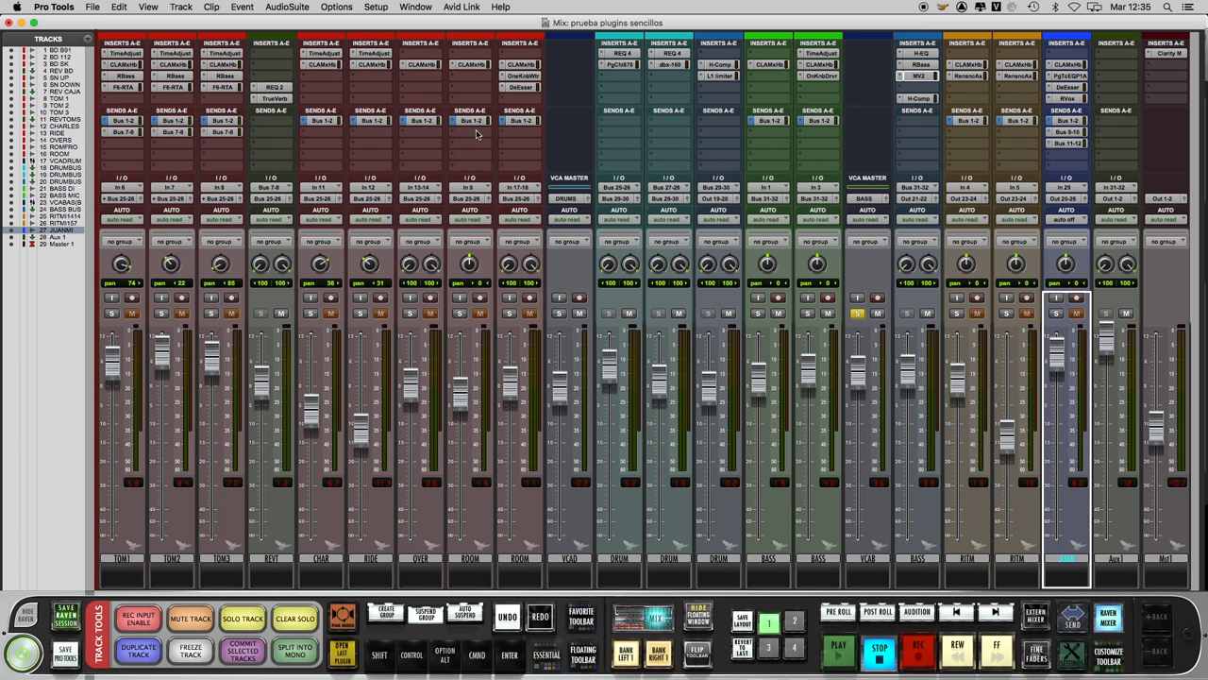
Open MV2 on BASS BUS and take it out of bypass
left_click(921, 76)
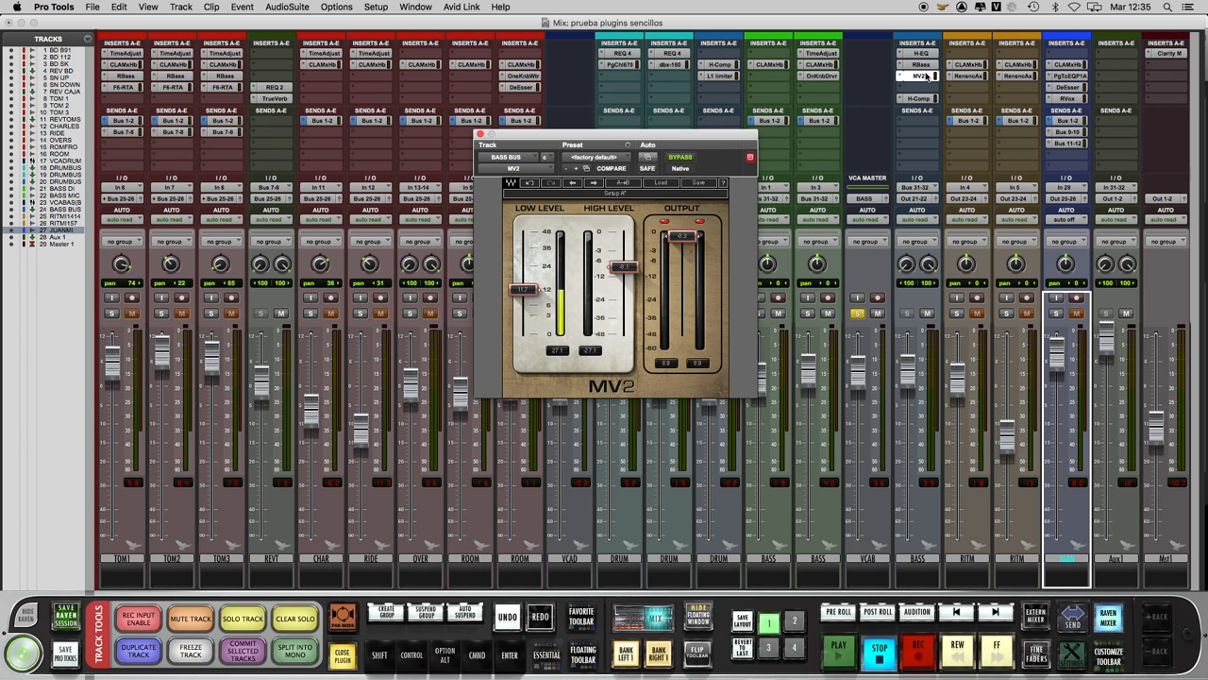
mouse_move(883, 119)
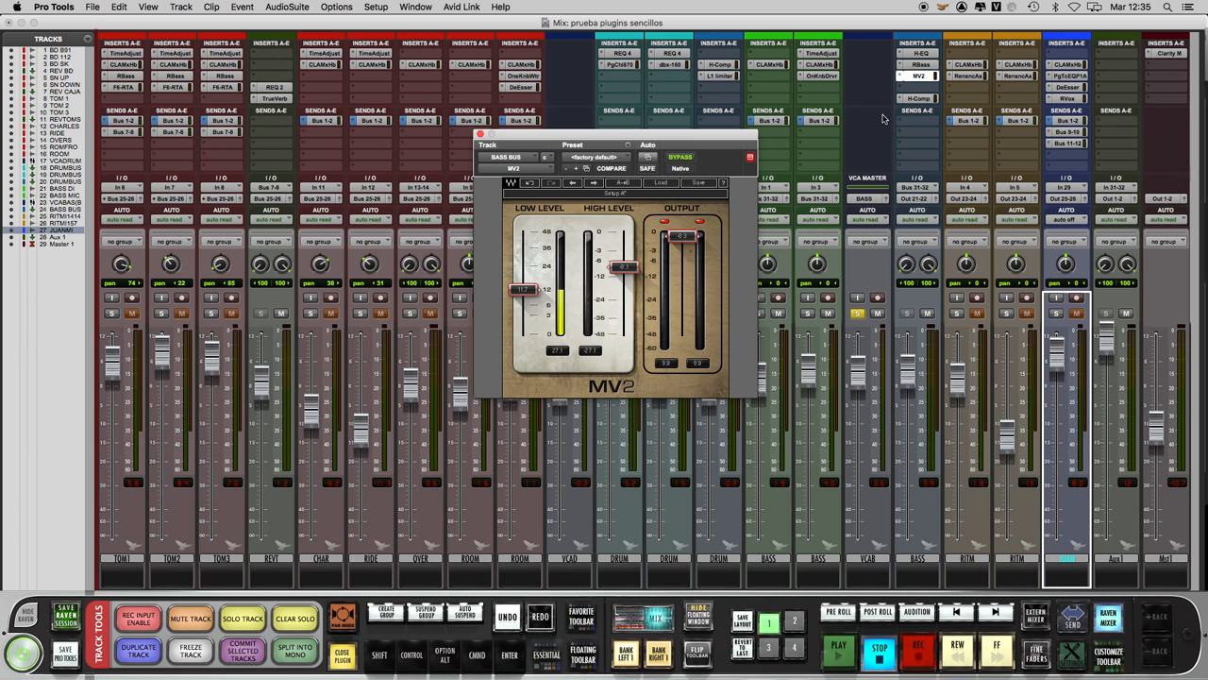
mouse_move(783, 159)
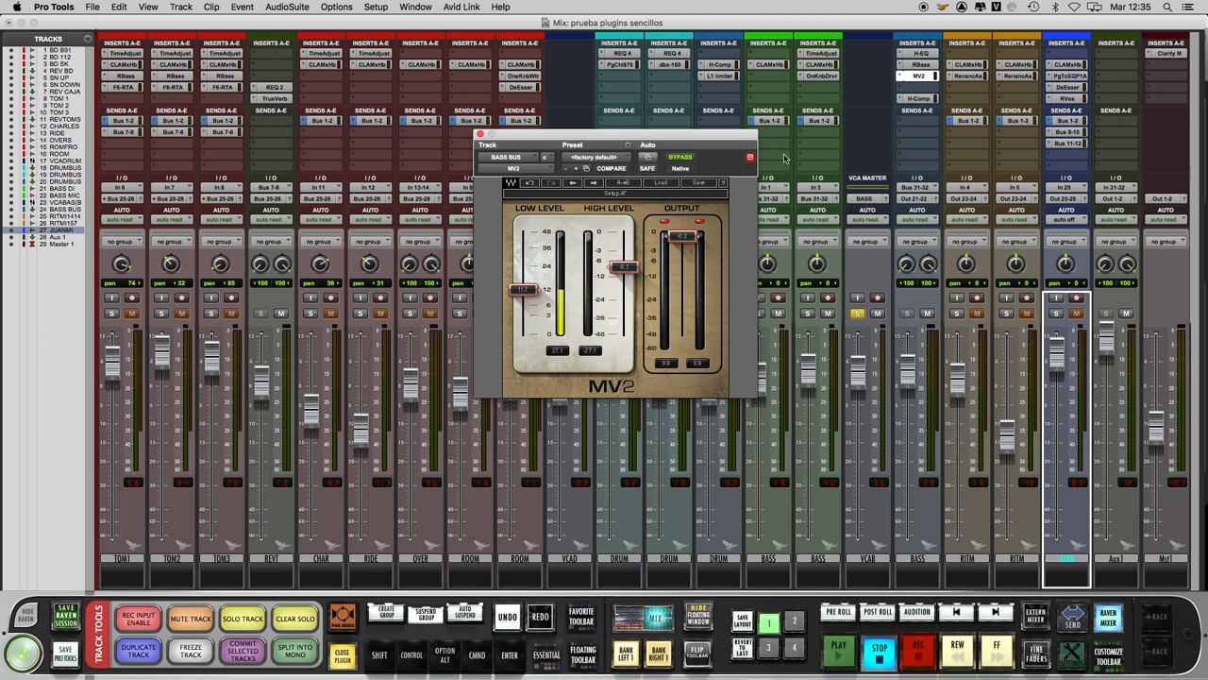
mouse_move(496, 285)
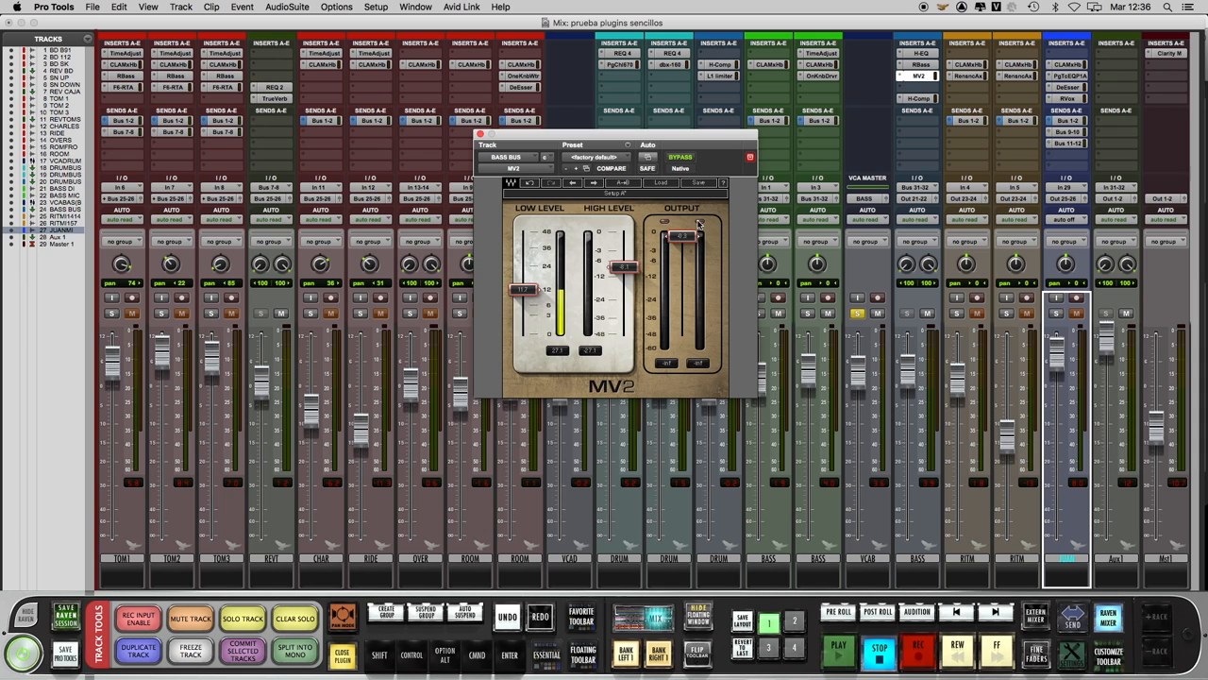
left_click(837, 648)
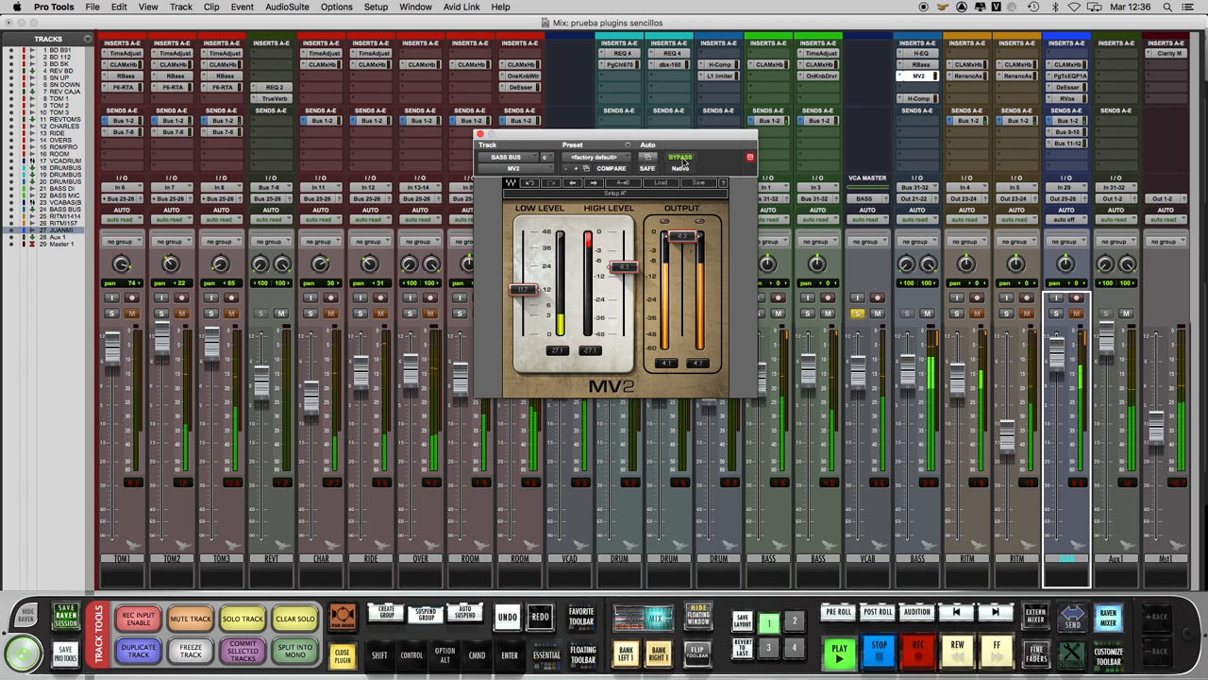
left_click(681, 156)
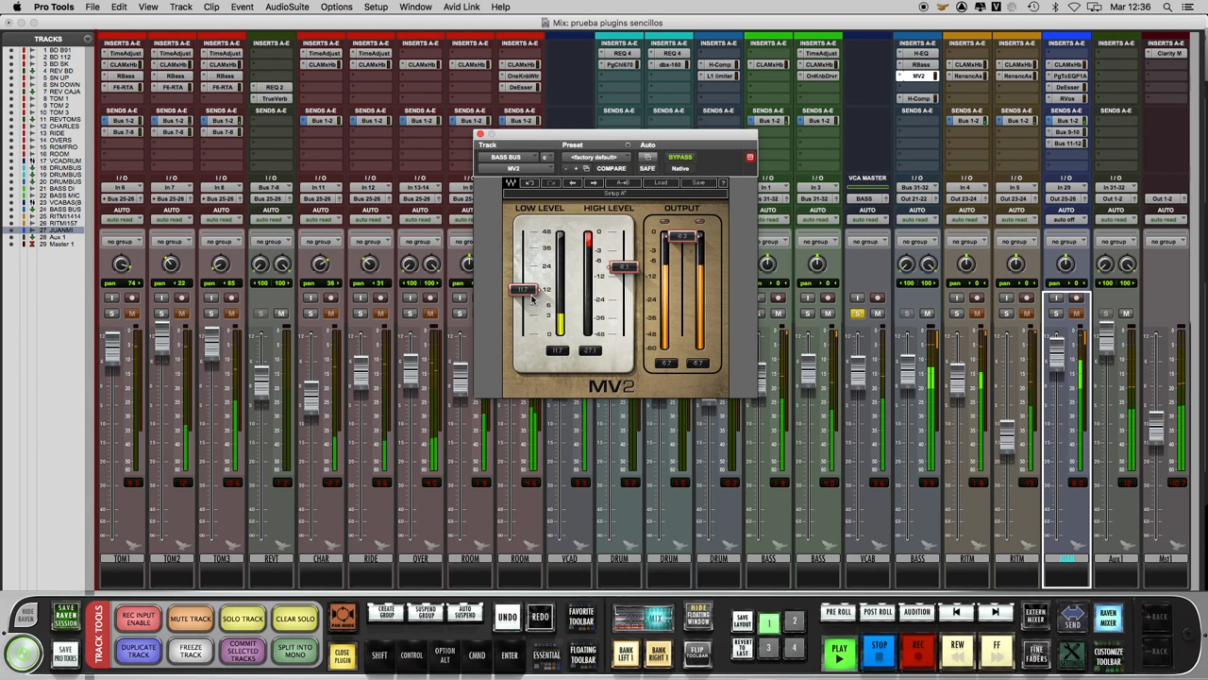
Ride the MV2 Low Level slider up and back down during playback
left_click_drag(524, 291, 529, 294)
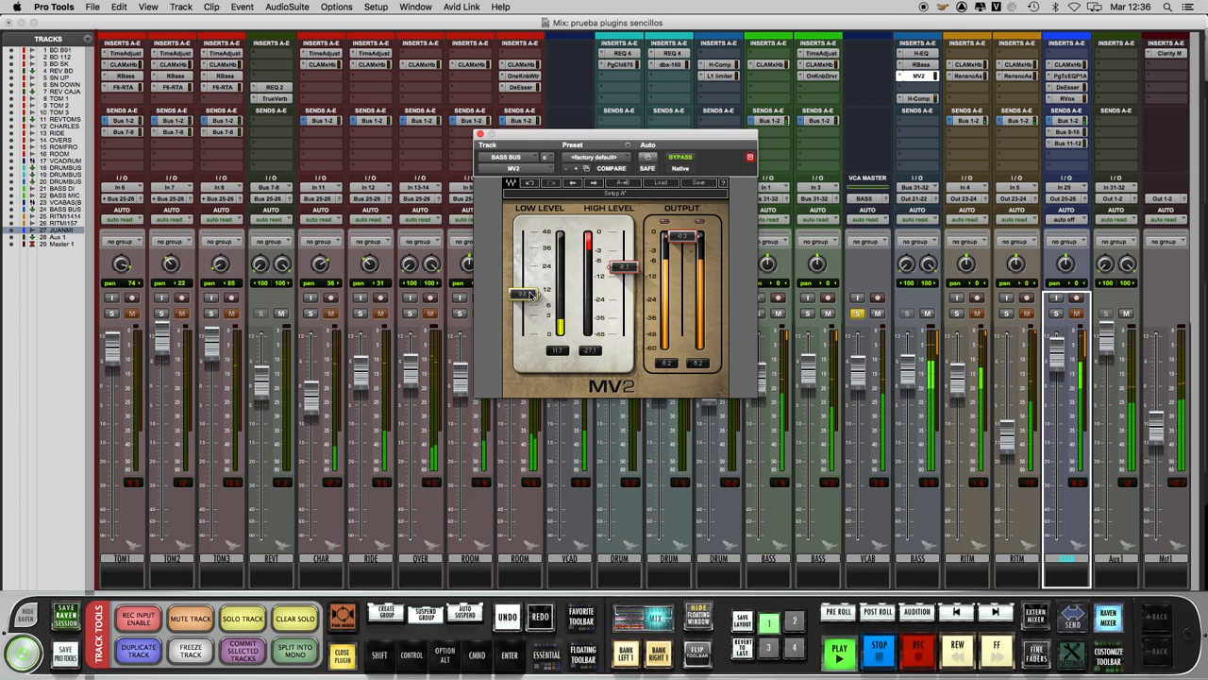
left_click_drag(524, 293, 524, 276)
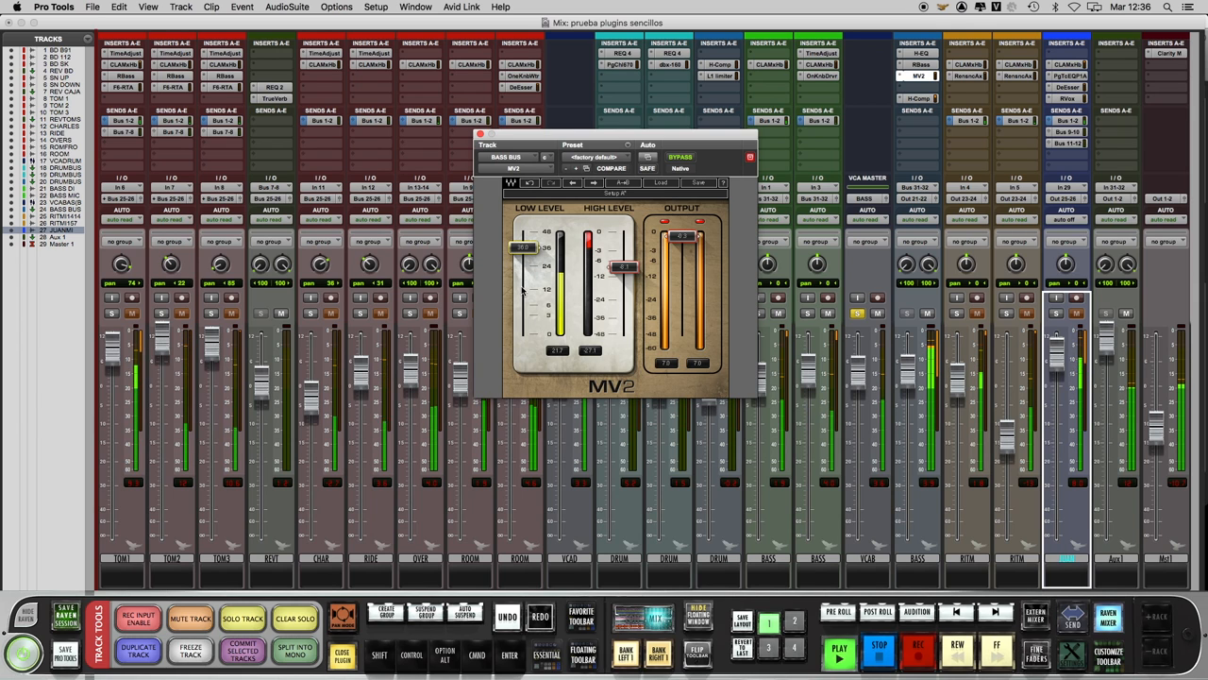
left_click_drag(526, 247, 526, 253)
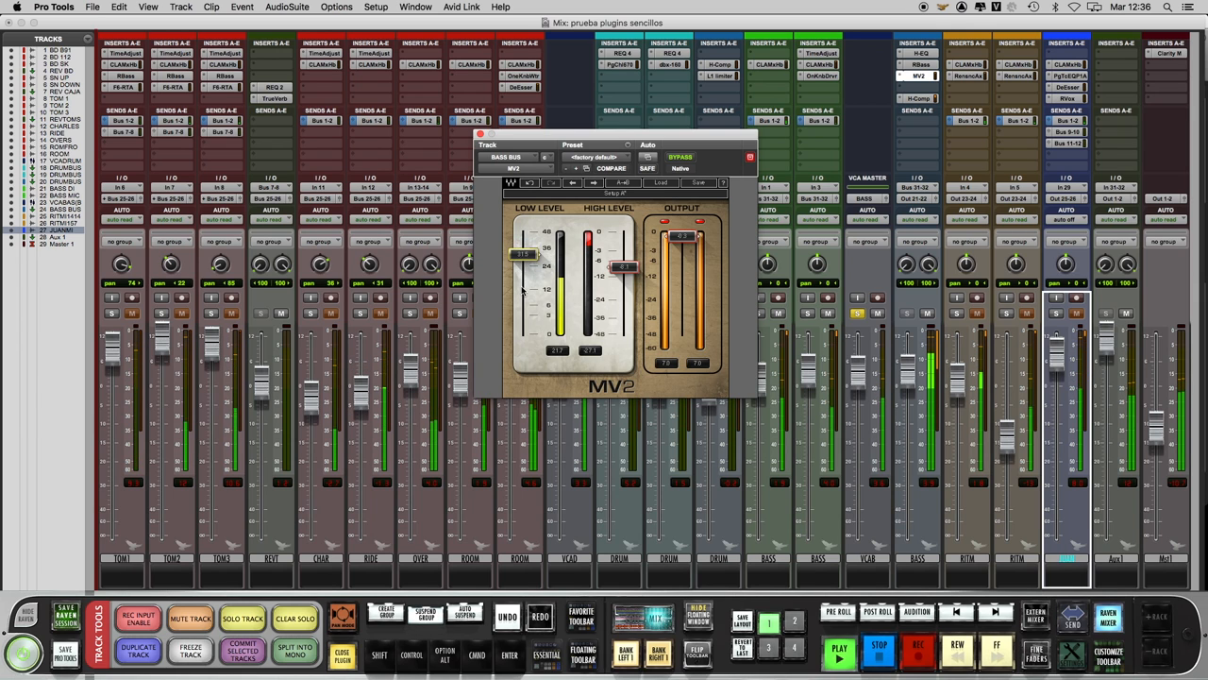
left_click_drag(523, 253, 525, 288)
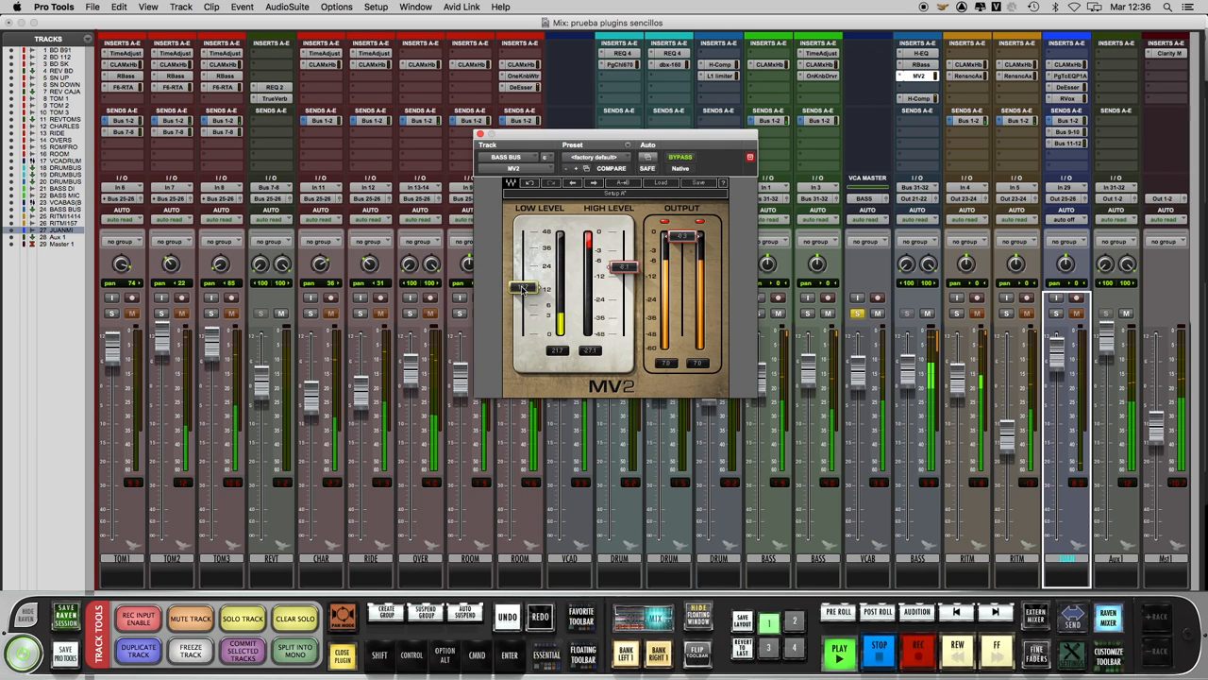